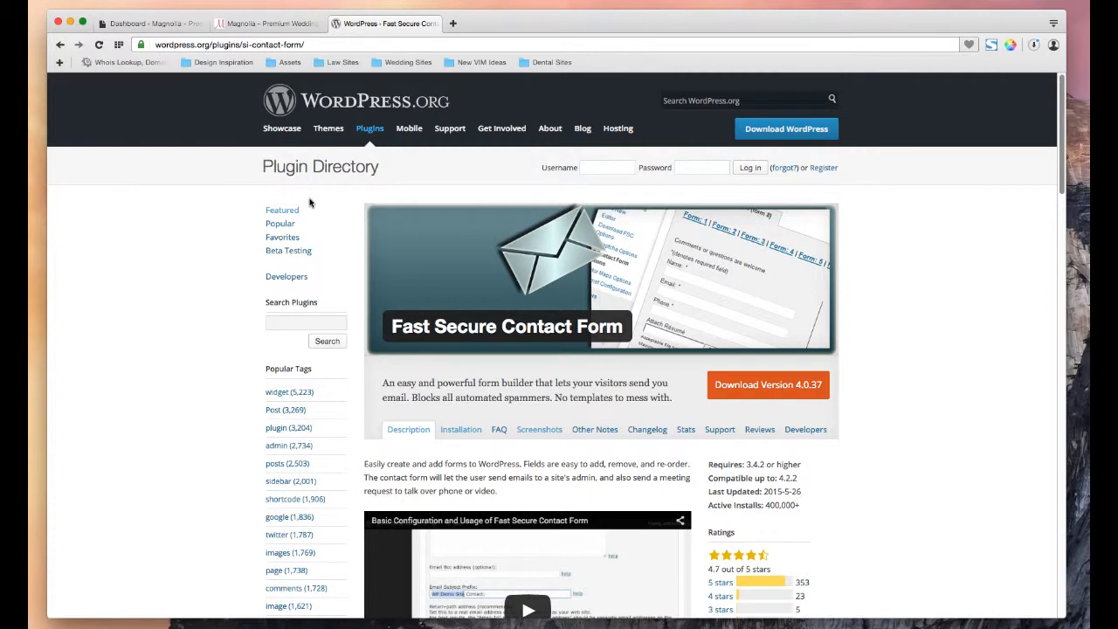
mouse_move(470, 353)
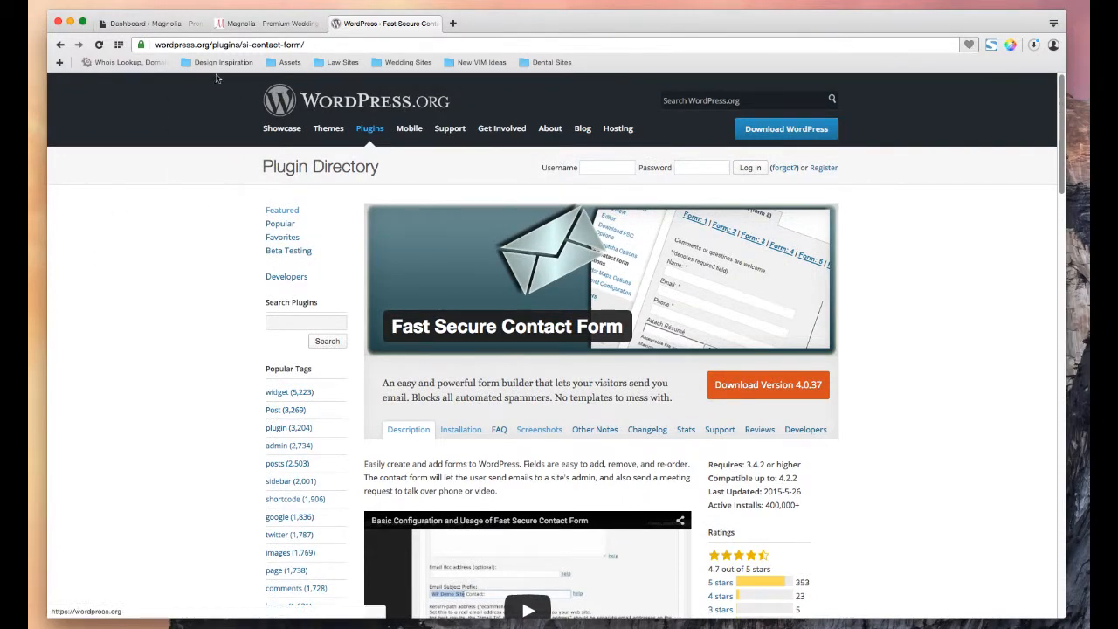
- Compare the Magnolia Contact Us form with the Fast Secure Contact Form plugin page
click(268, 24)
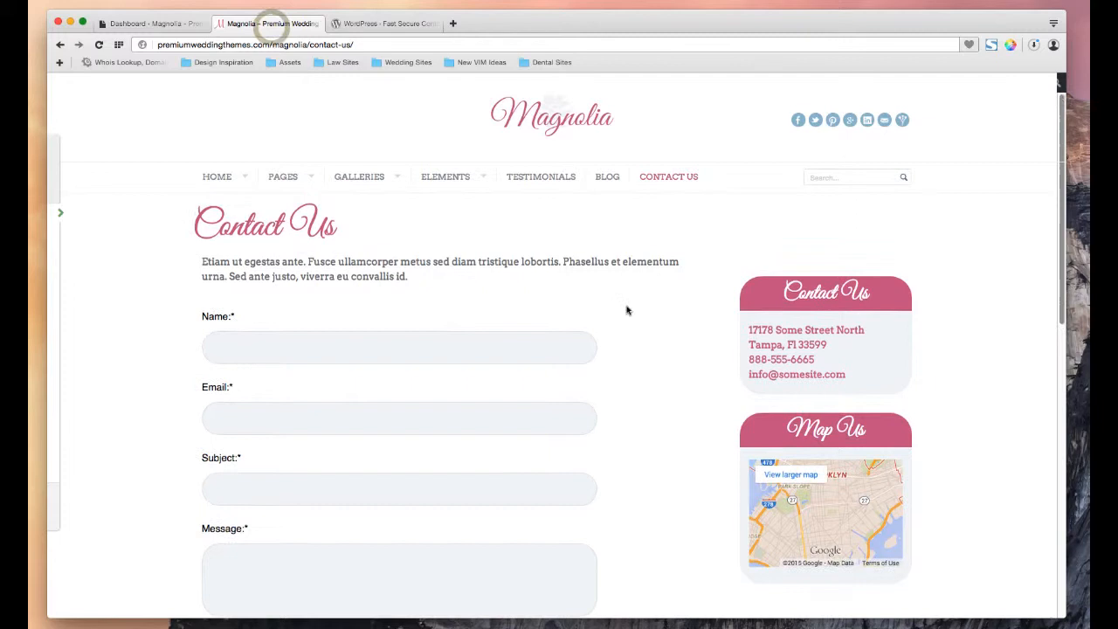
scroll(down, 3)
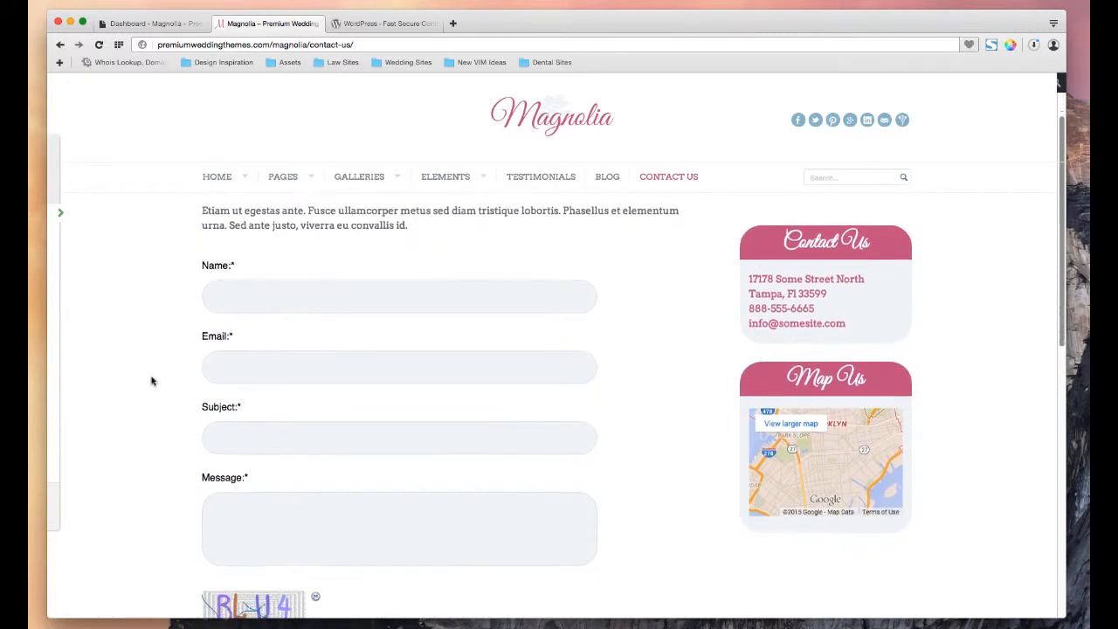
scroll(down, 3)
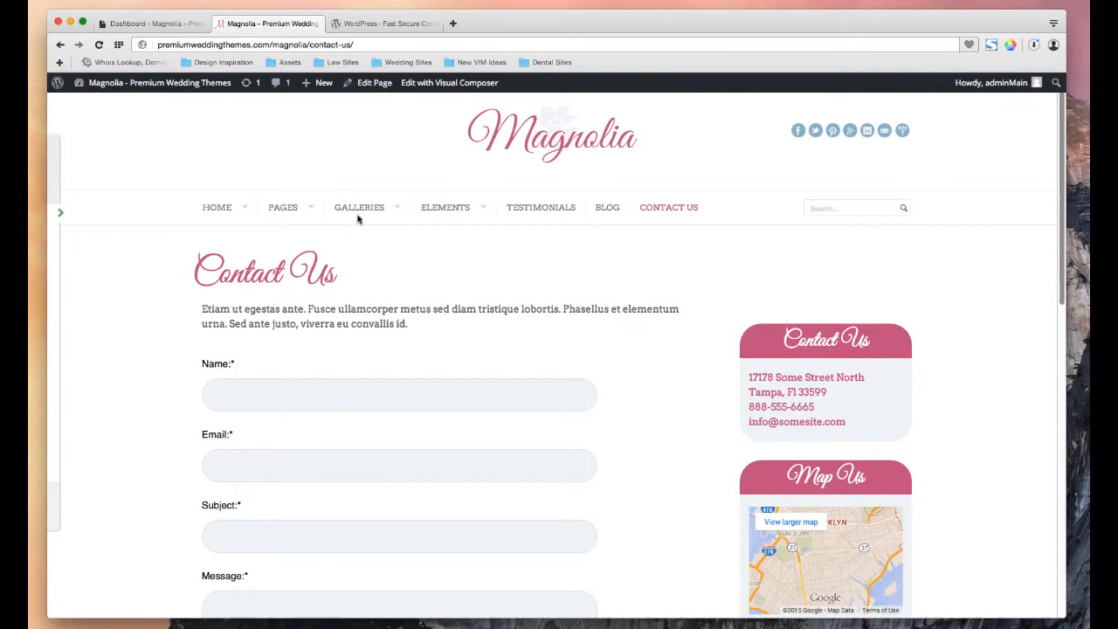
click(384, 23)
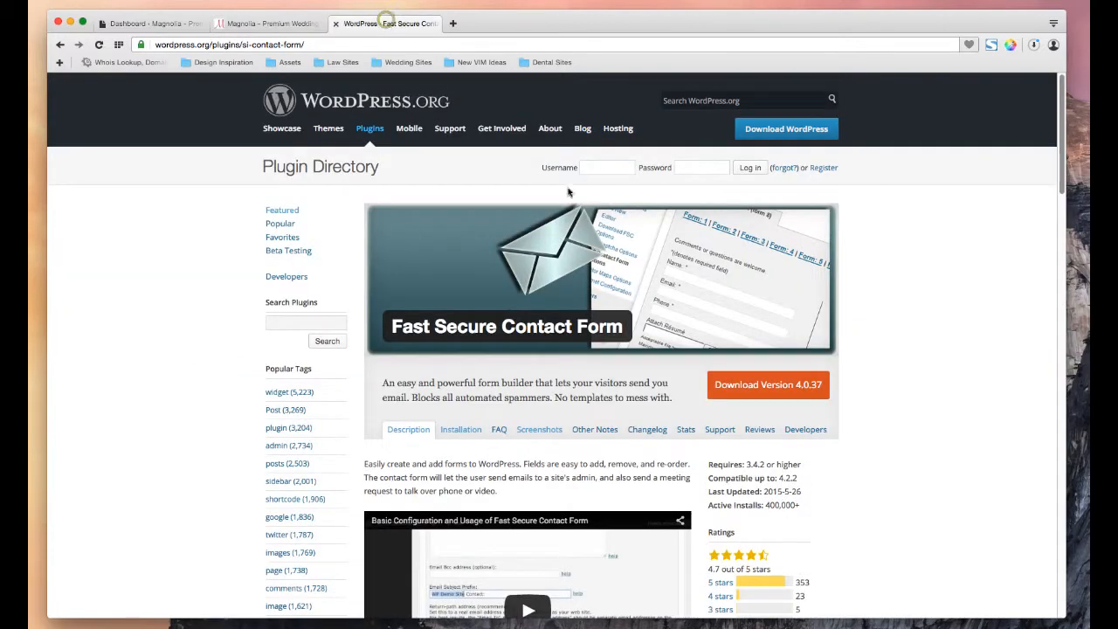
click(267, 23)
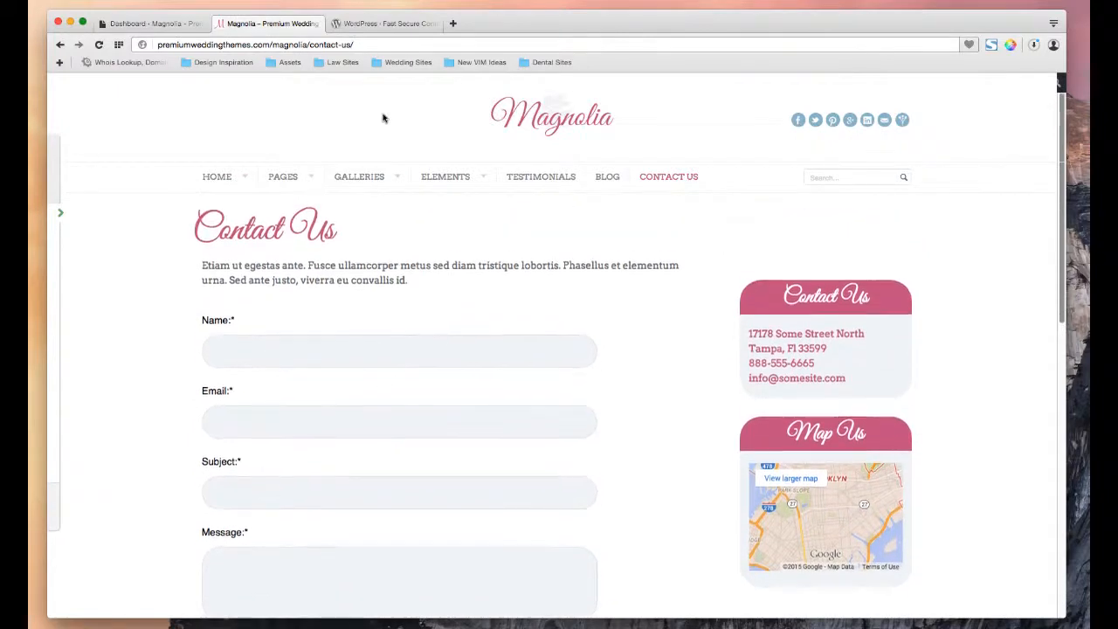
- Re-check the plugin page and the Contact Us CAPTCHA form, then go to the admin dashboard
click(385, 24)
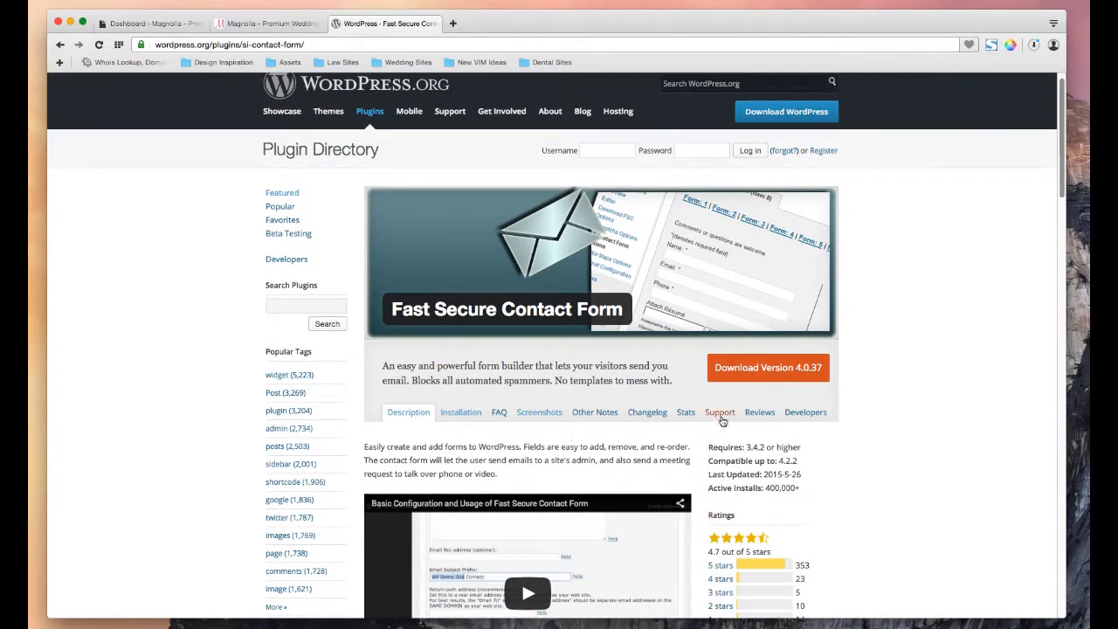
scroll(down, 3)
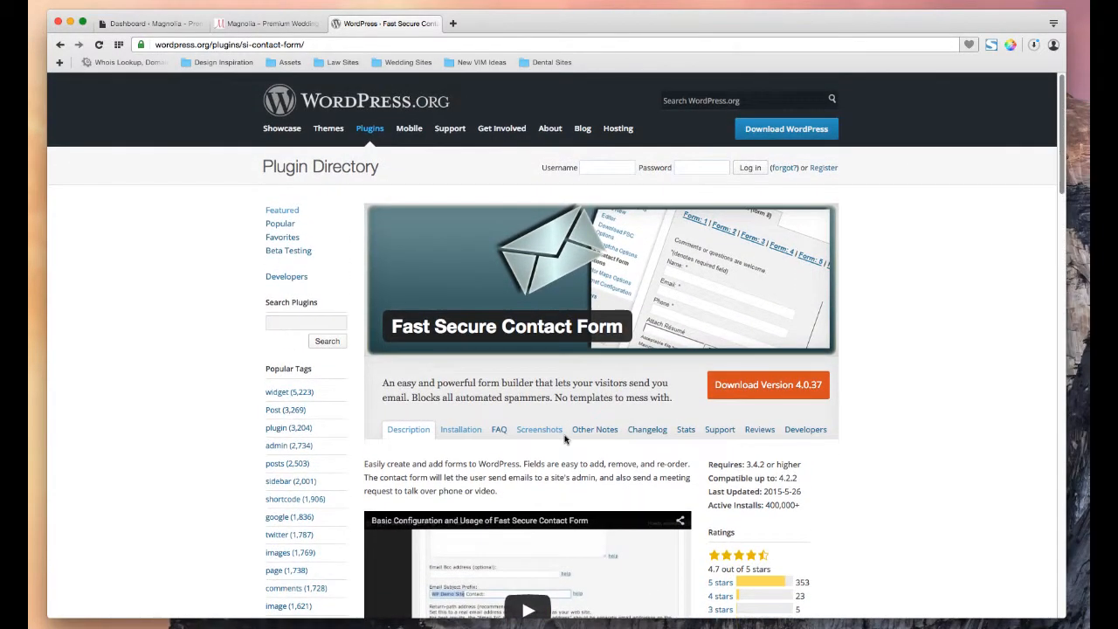
mouse_move(542, 463)
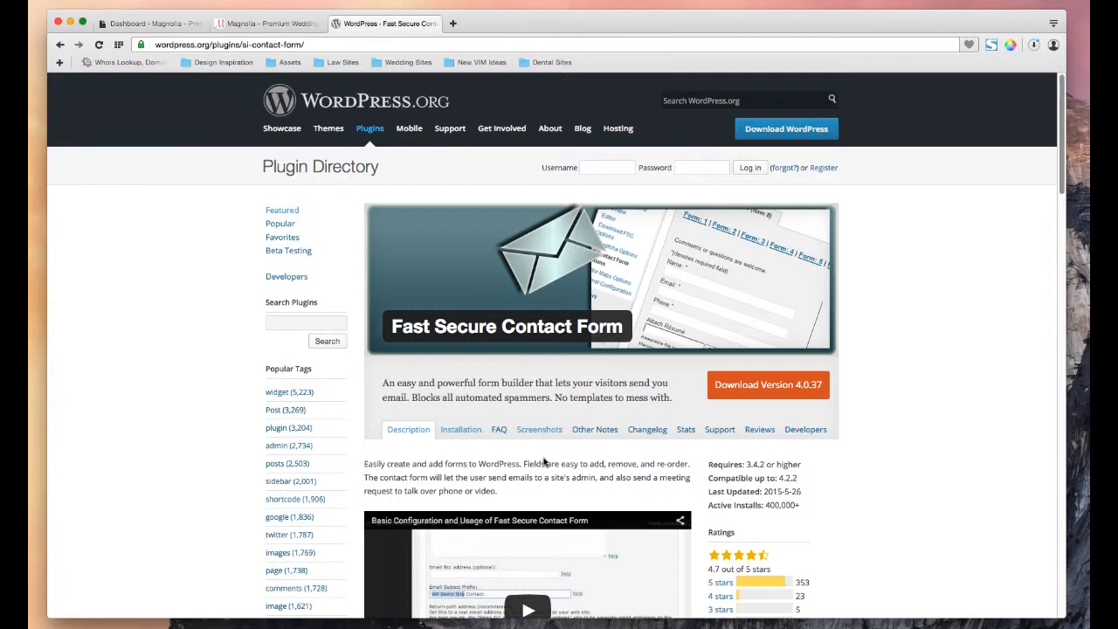
click(267, 24)
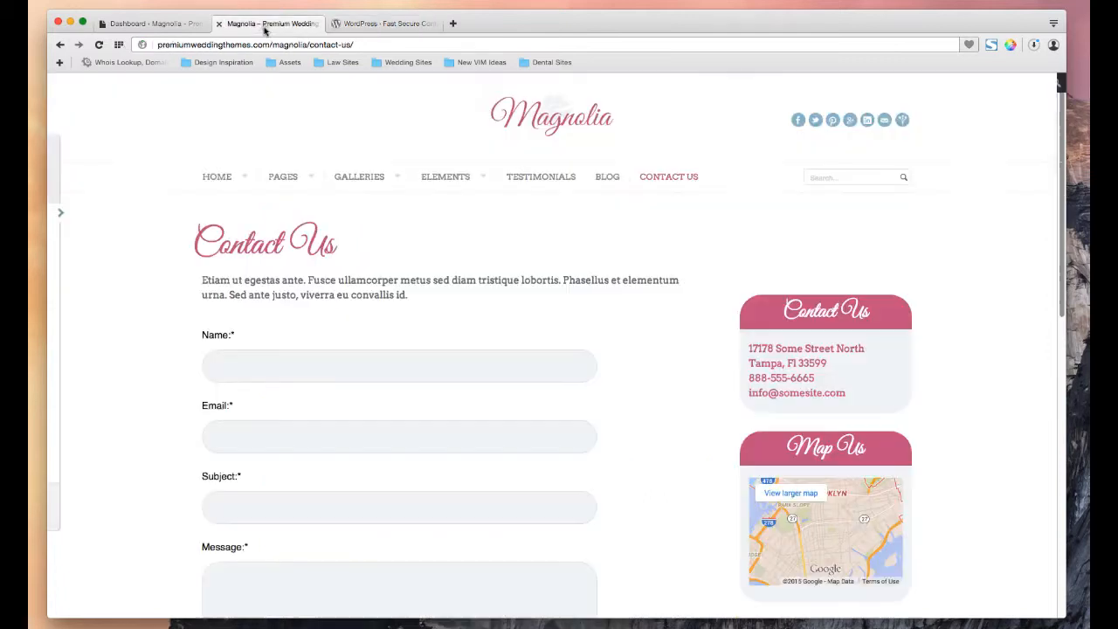
scroll(down, 3)
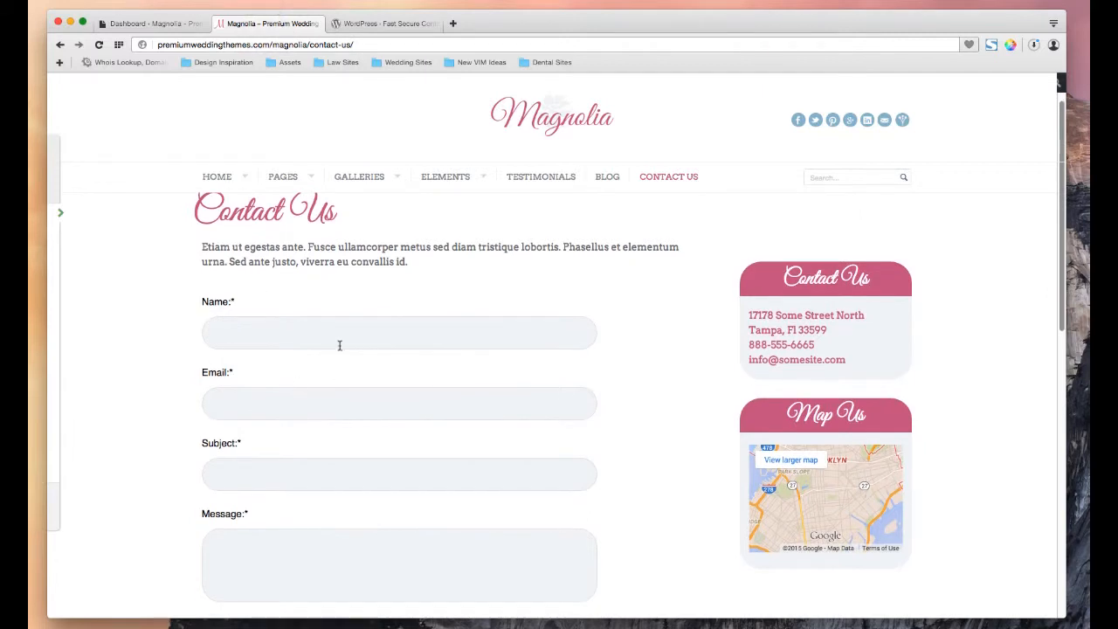
scroll(down, 3)
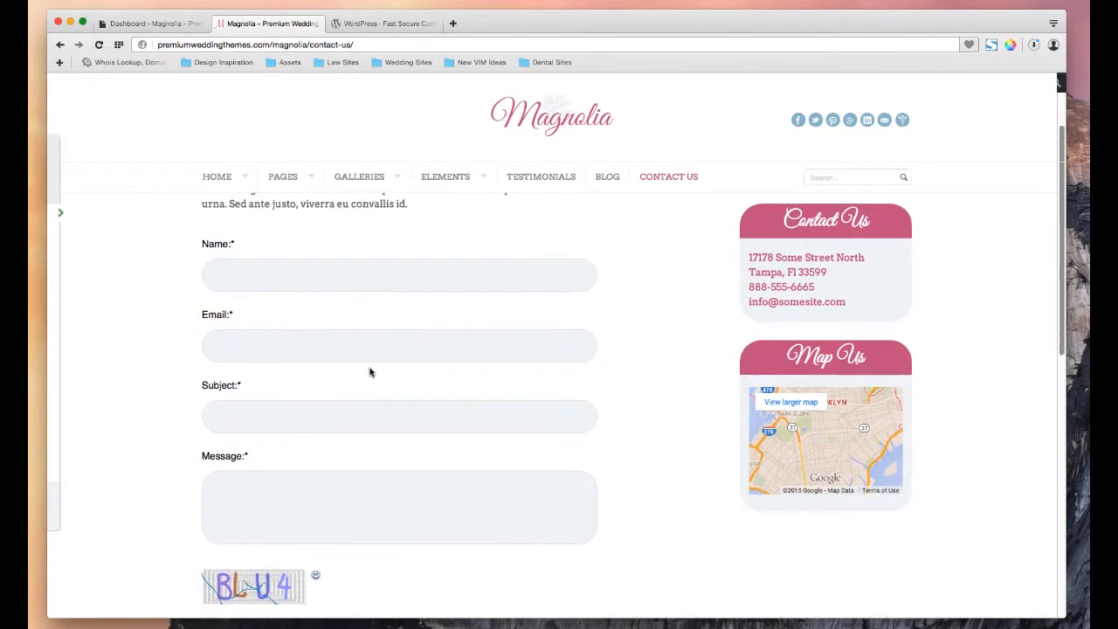
click(131, 24)
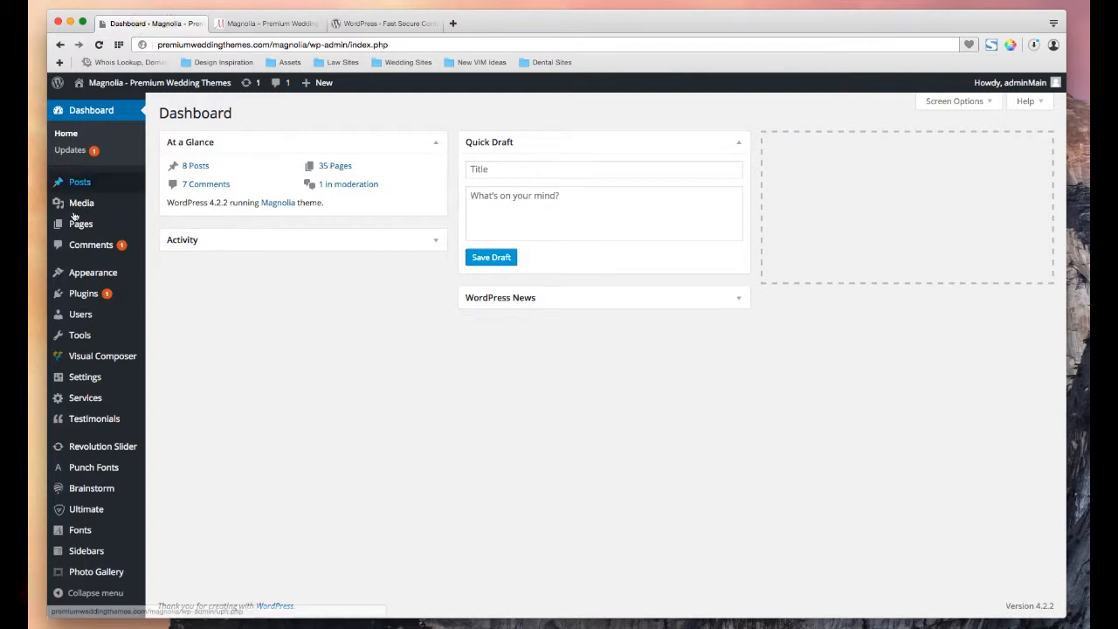
mouse_move(84, 293)
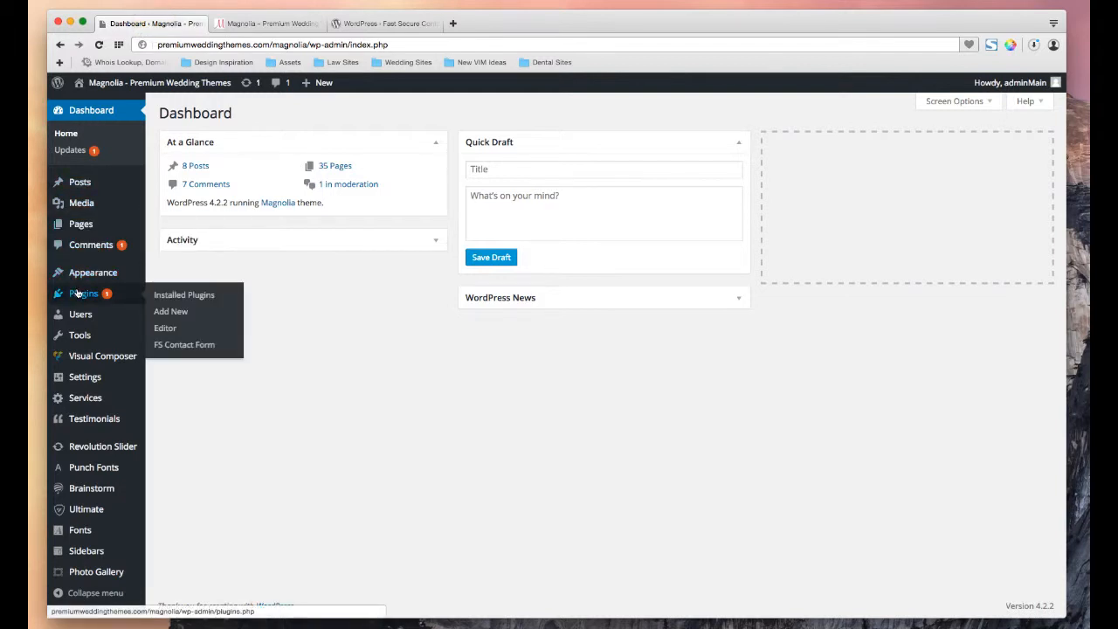
mouse_move(171, 312)
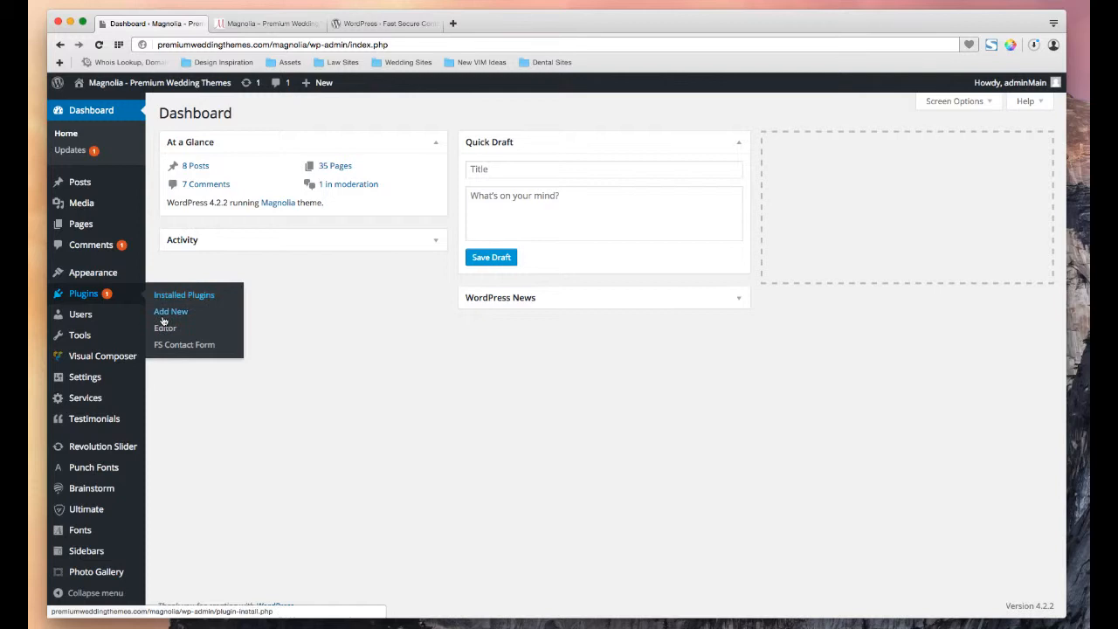
mouse_move(183, 344)
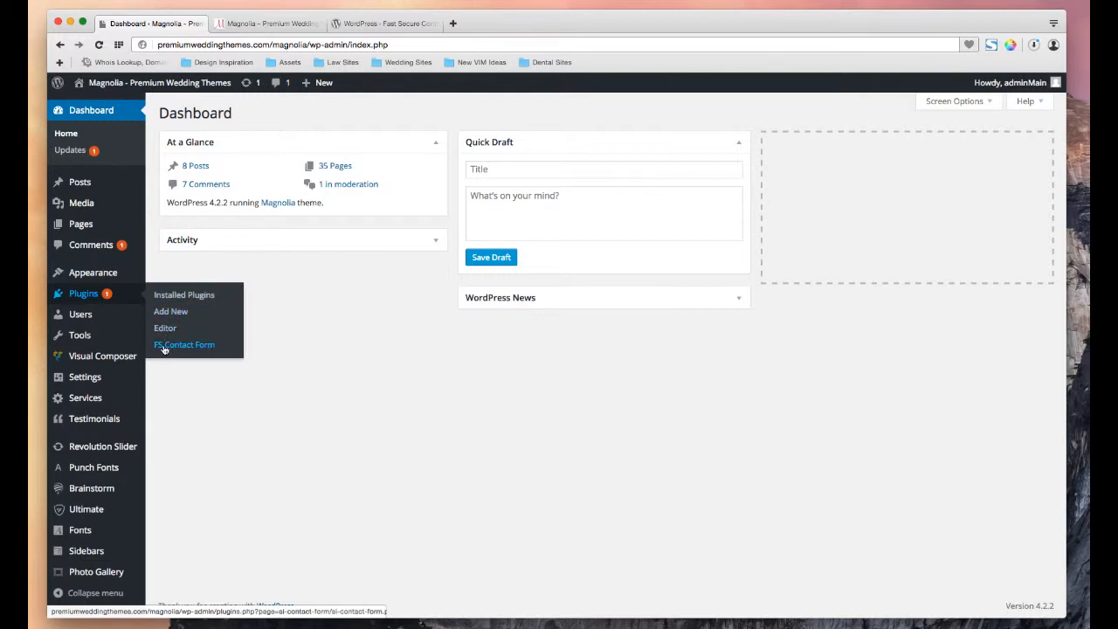
- Open FS Contact Form under Plugins to see Form 1's basic settings and shortcode
click(183, 344)
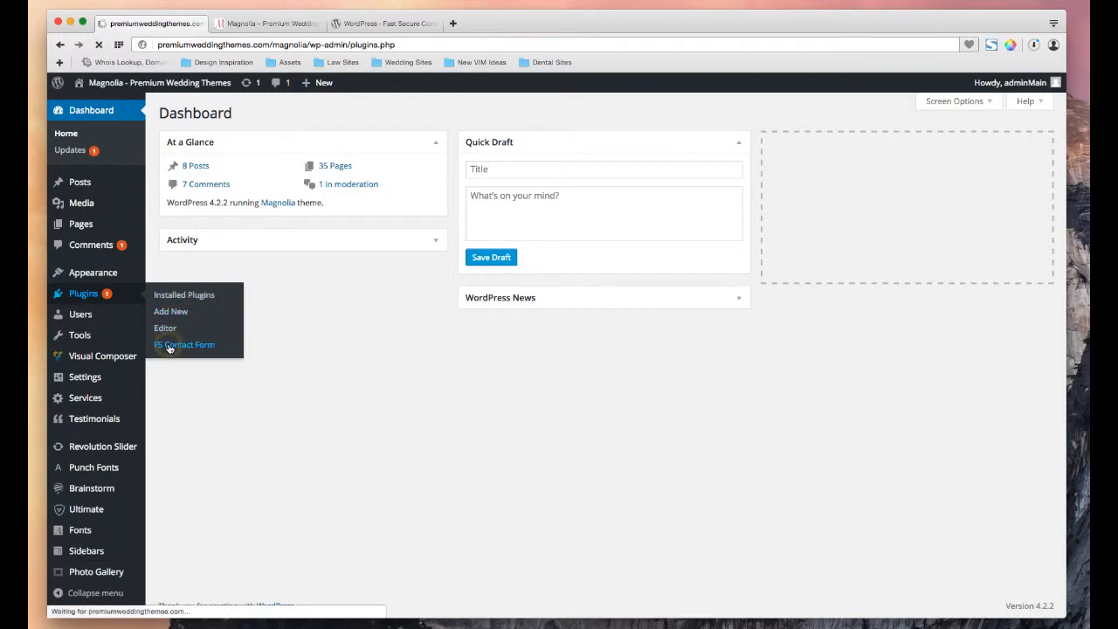
click(184, 344)
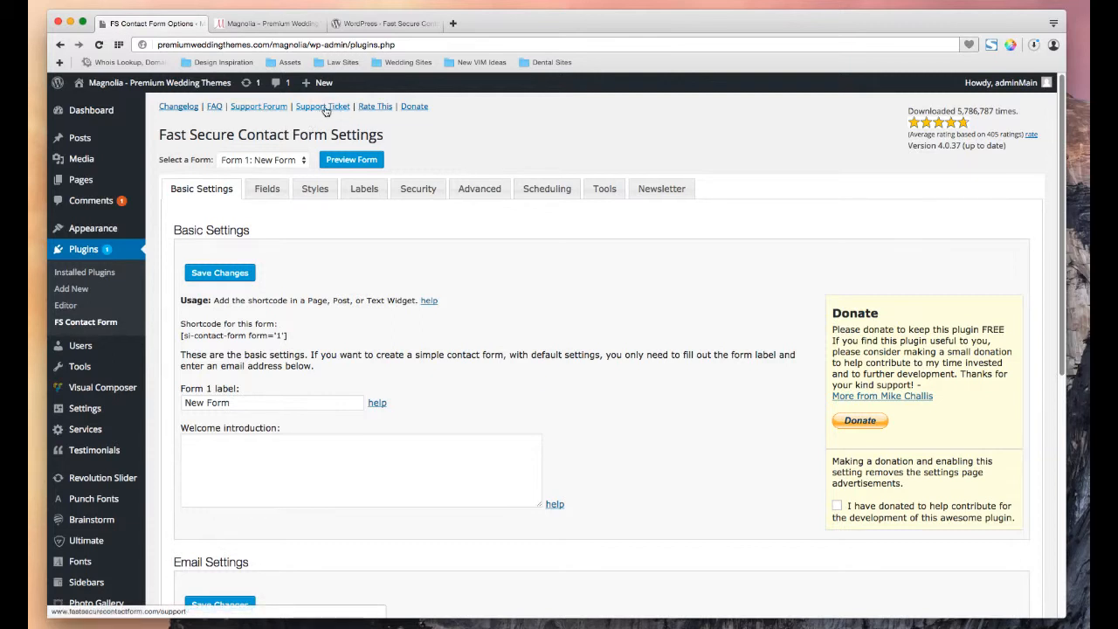
mouse_move(259, 106)
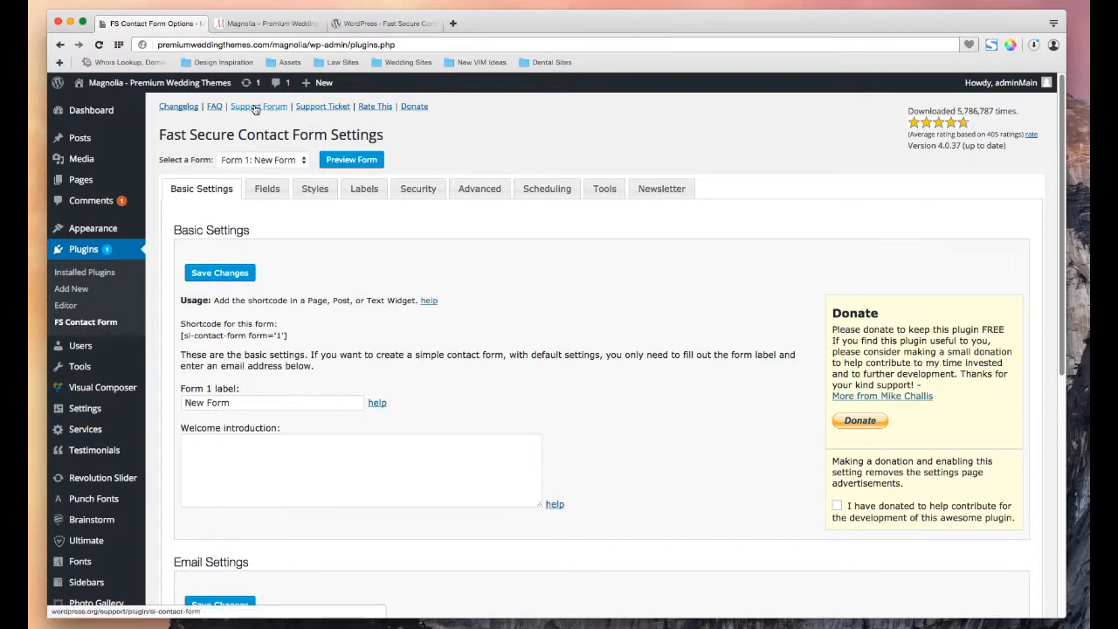
mouse_move(467, 133)
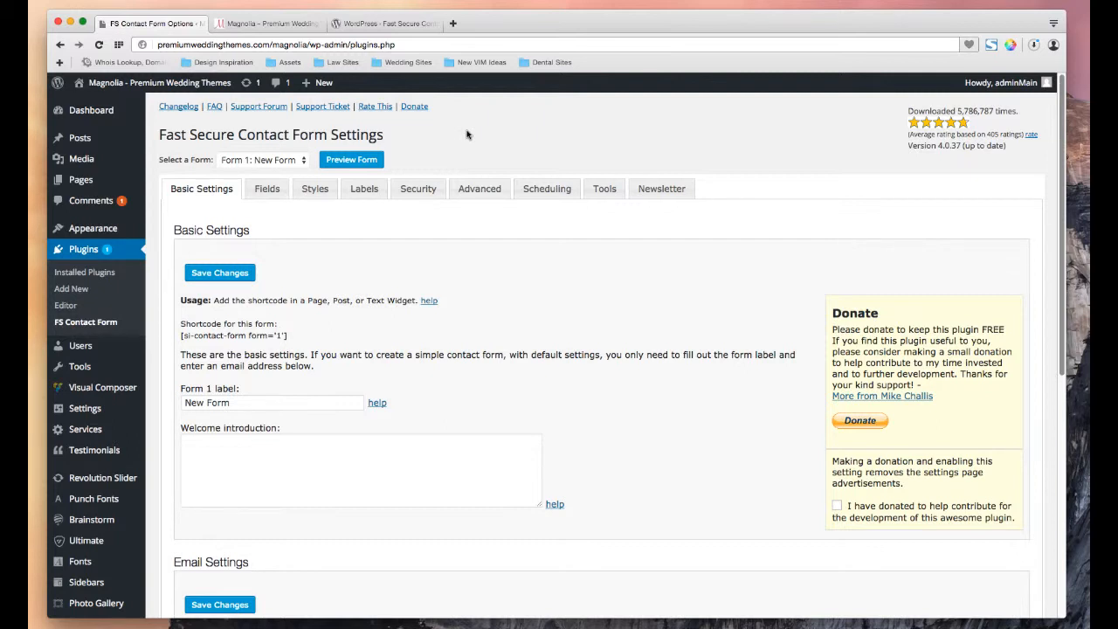
mouse_move(468, 131)
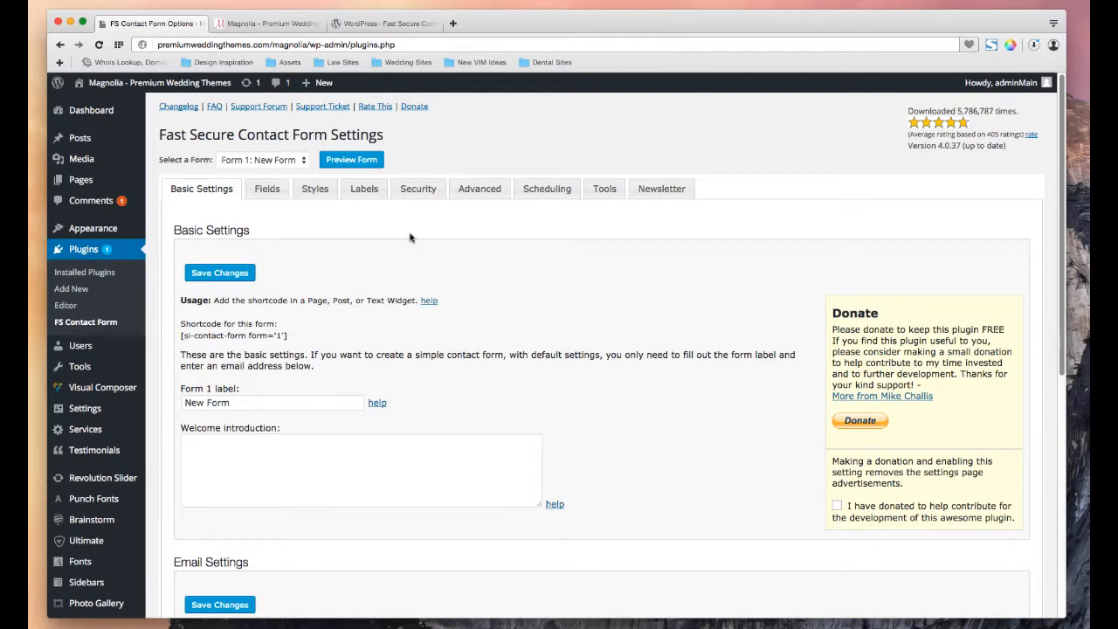
mouse_move(349, 234)
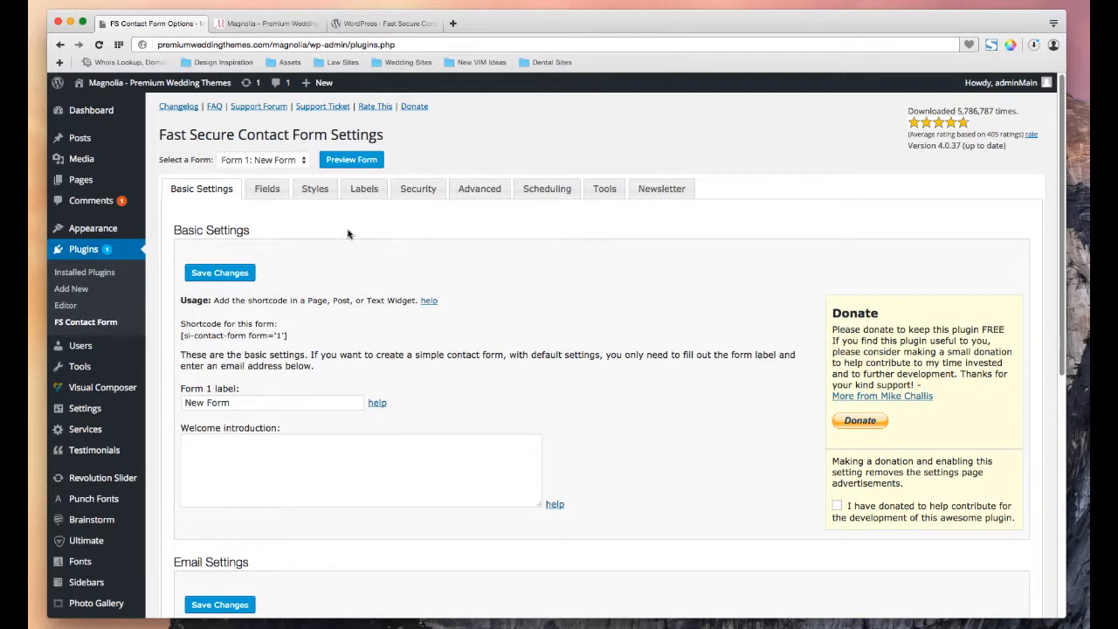
click(262, 158)
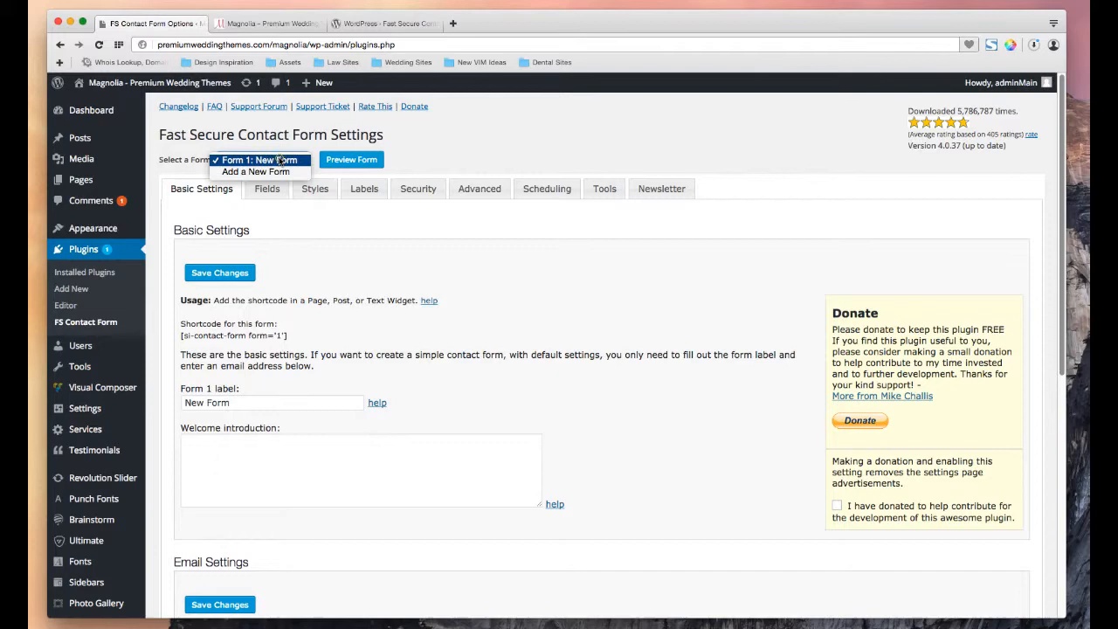
click(260, 160)
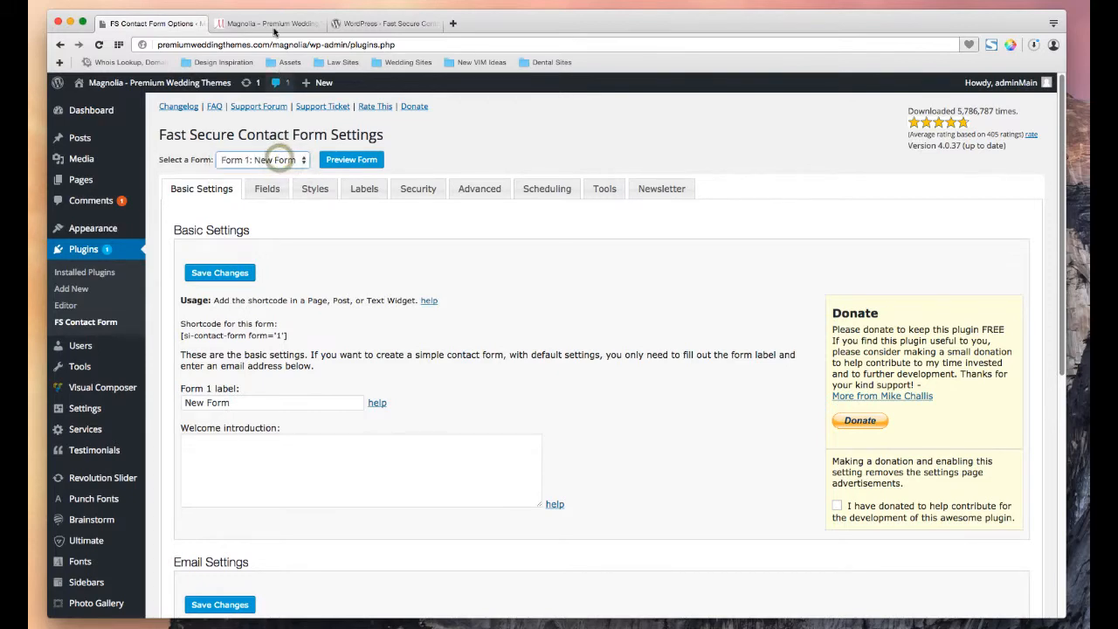
click(268, 23)
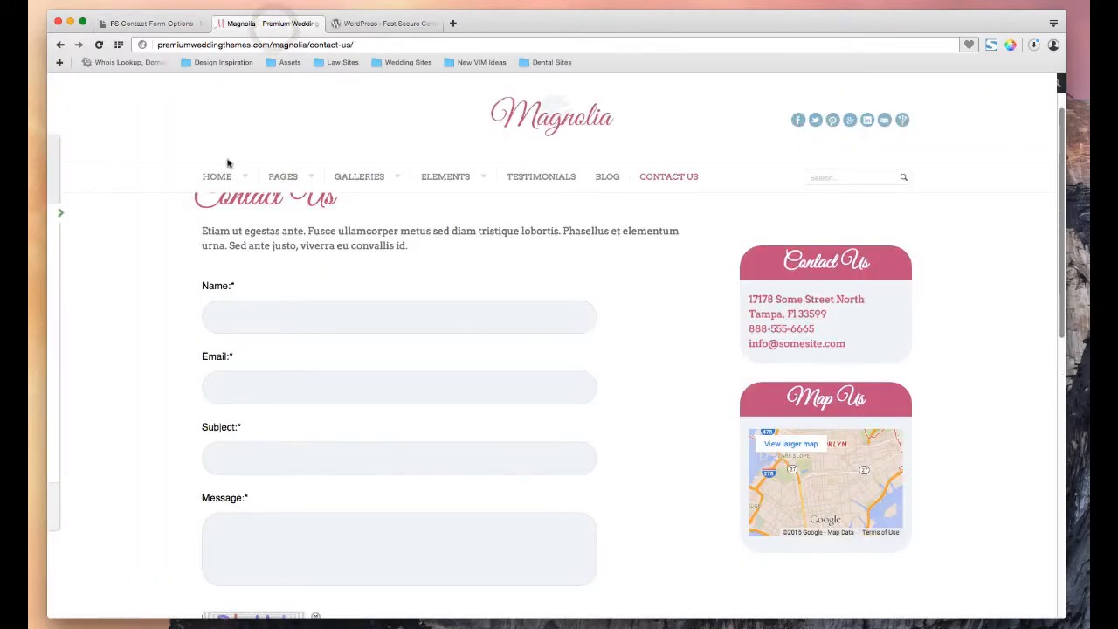
click(148, 24)
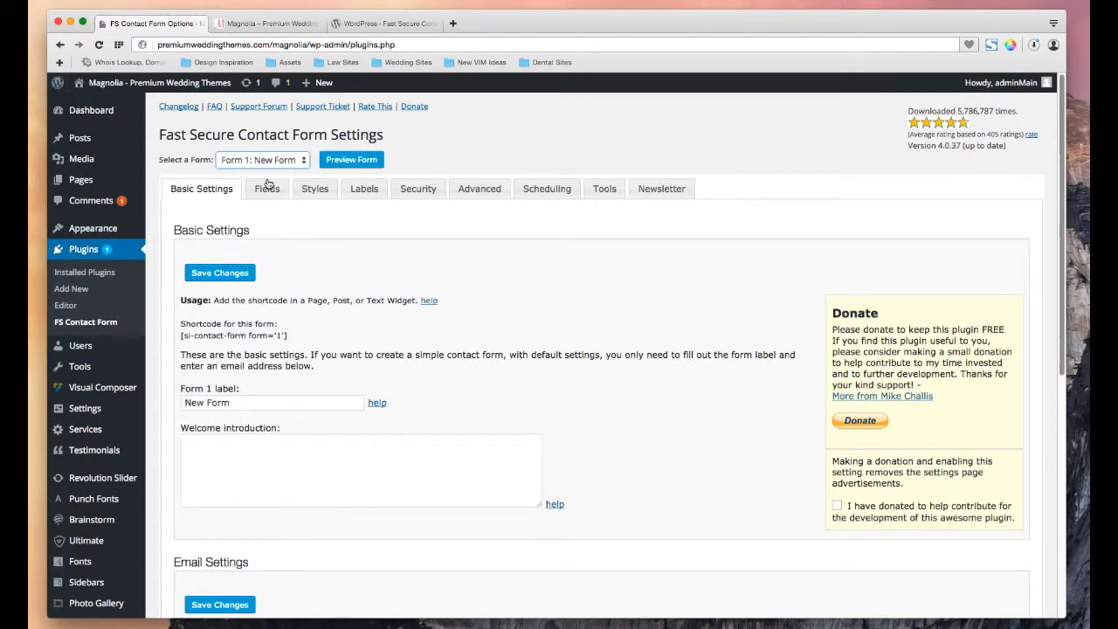
click(262, 159)
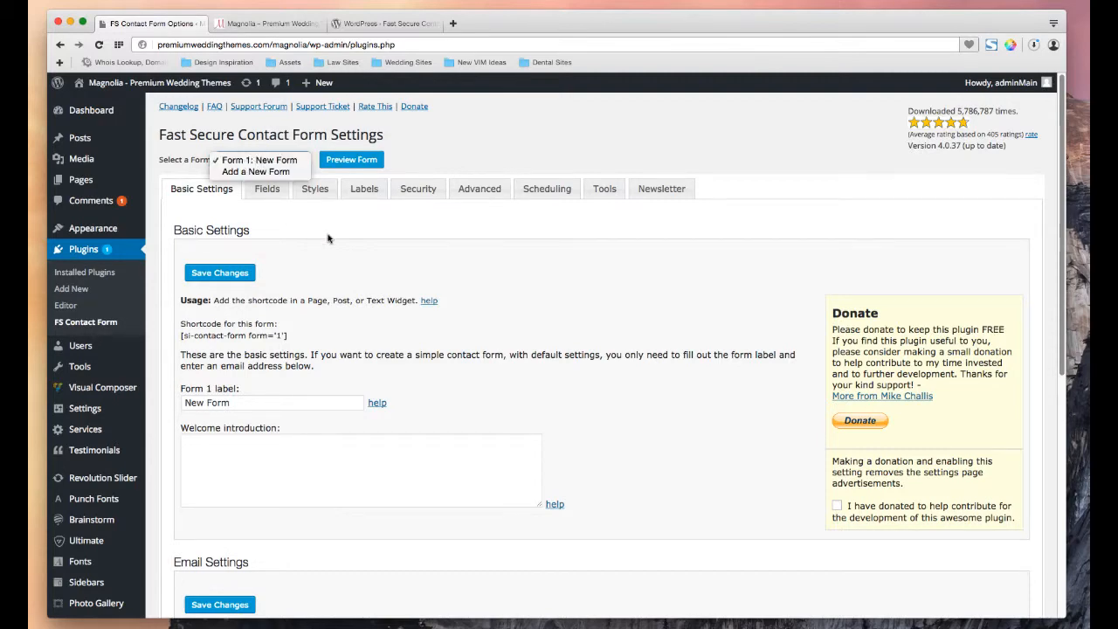
scroll(down, 3)
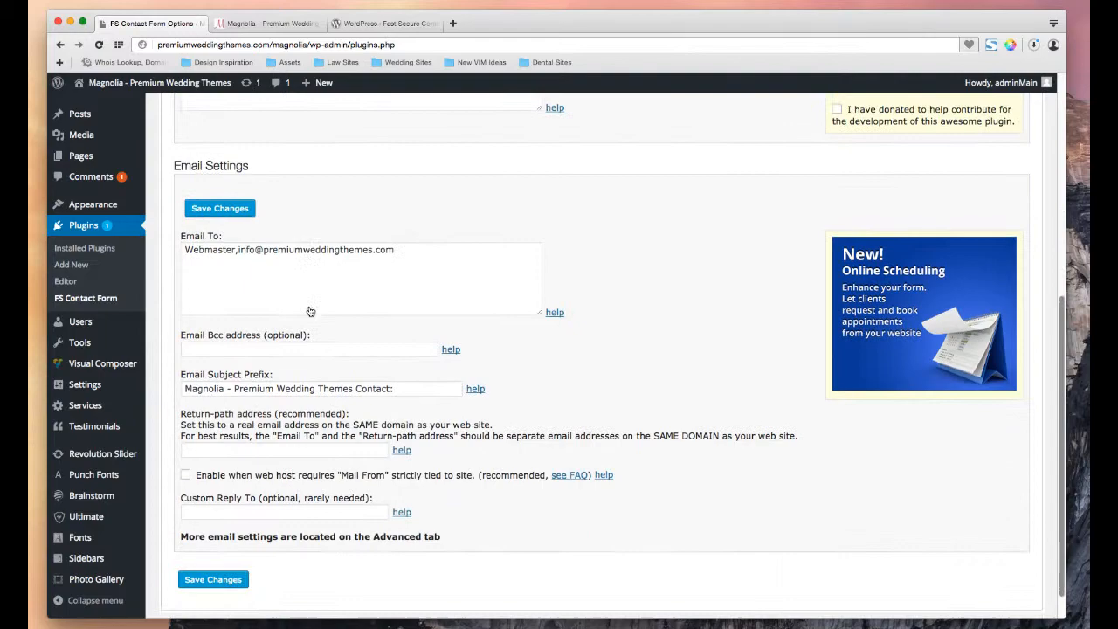
scroll(down, 3)
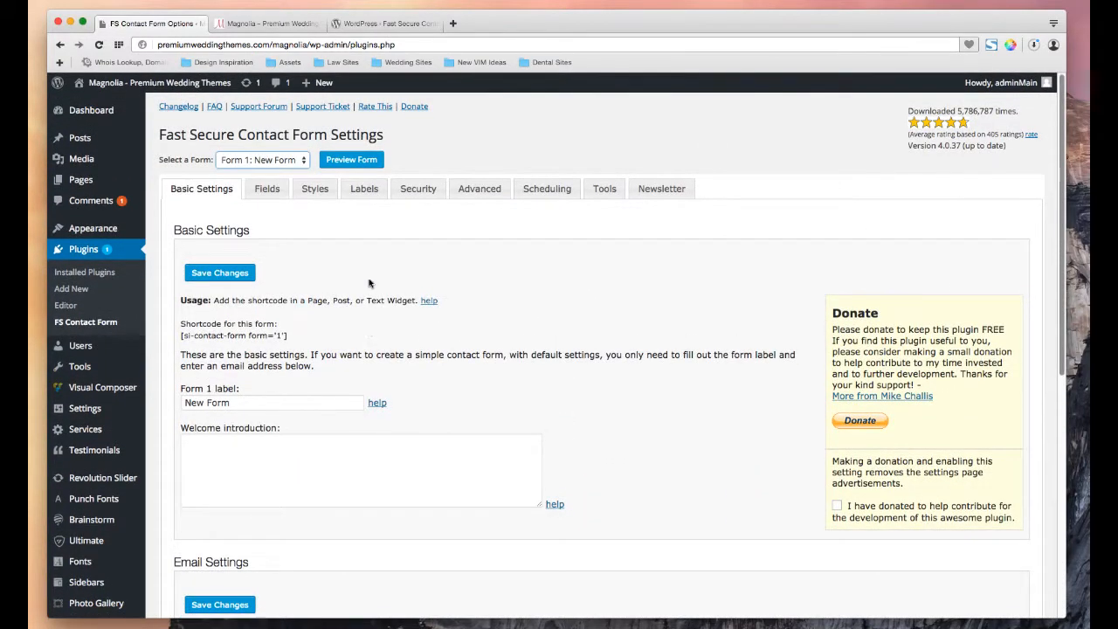
click(266, 189)
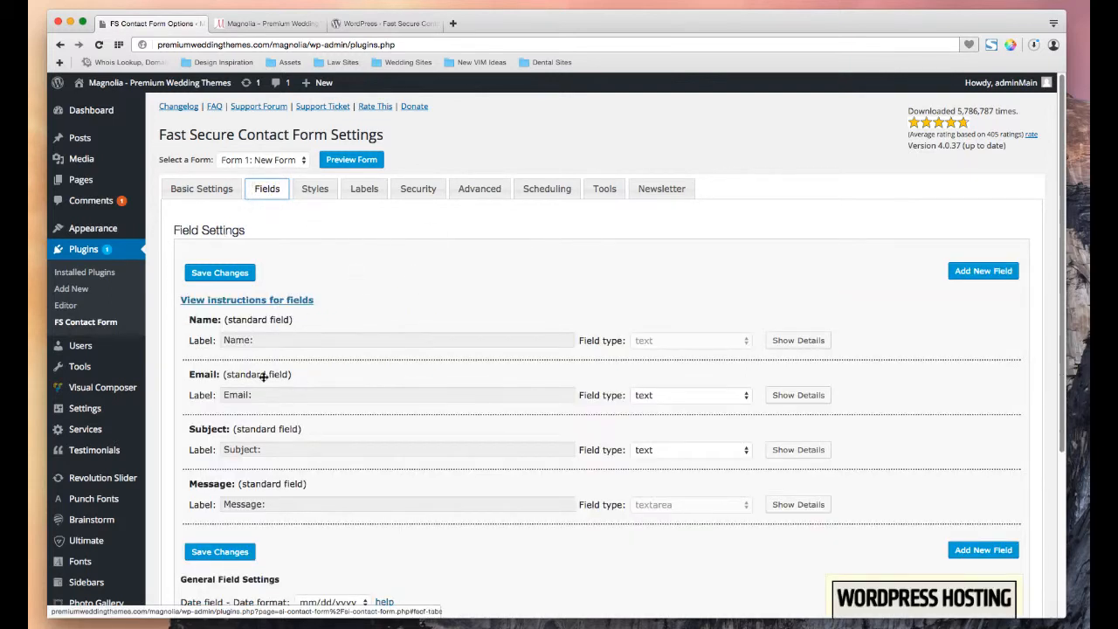
mouse_move(288, 394)
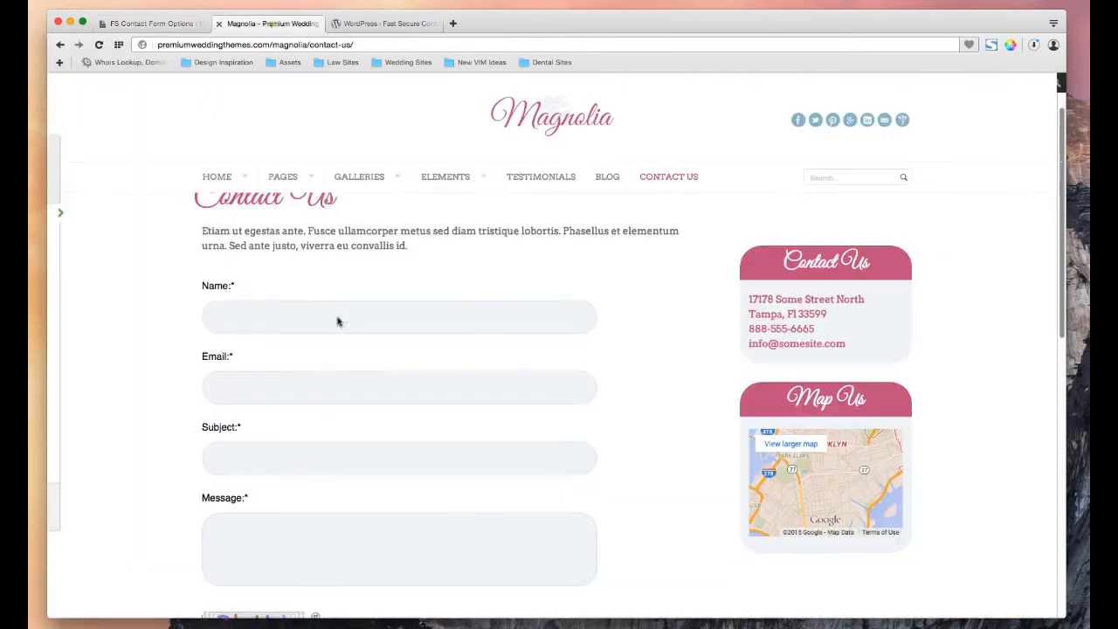
scroll(down, 3)
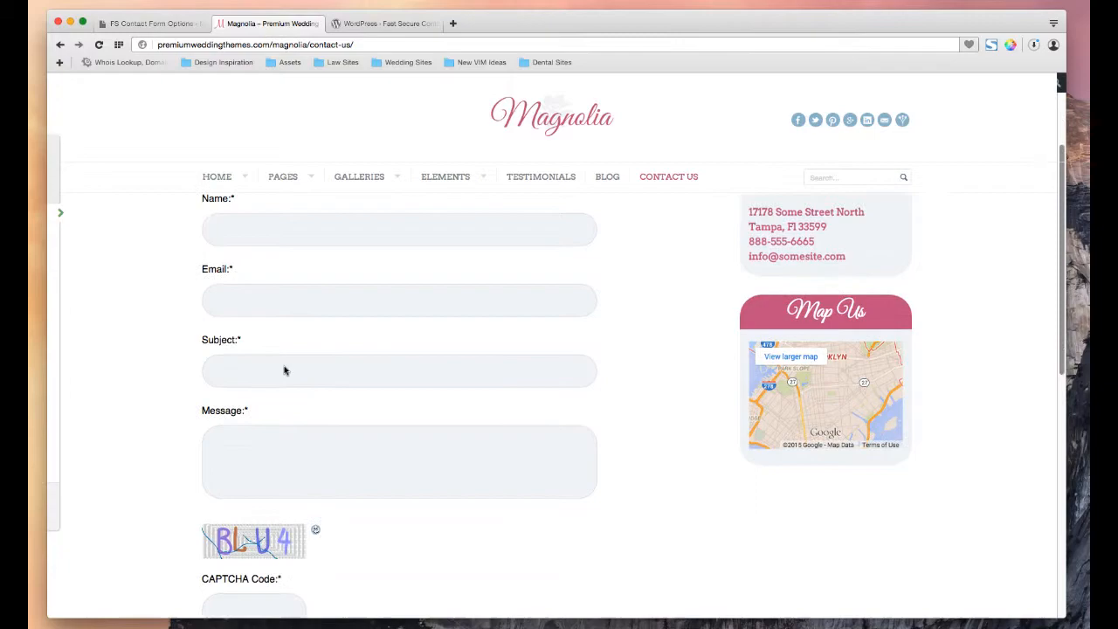
click(150, 24)
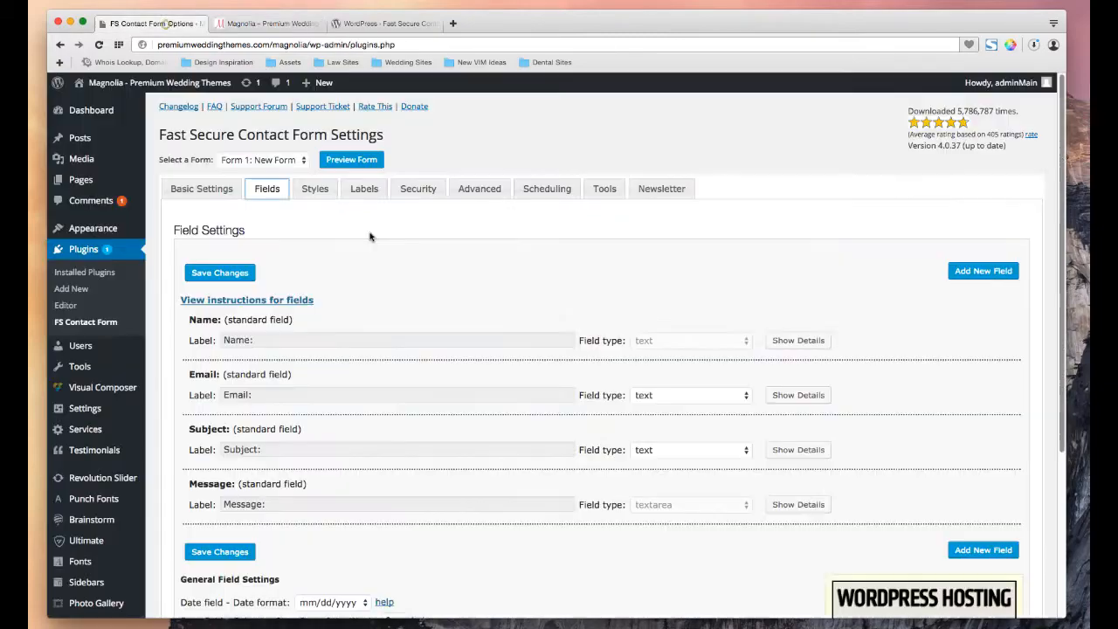
scroll(down, 3)
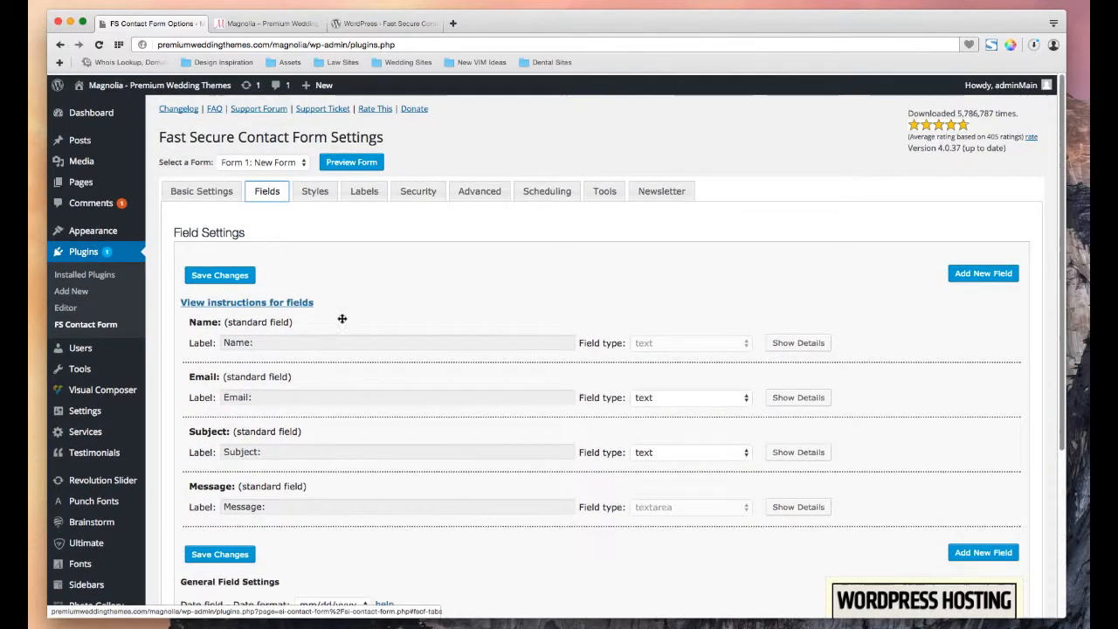
click(201, 190)
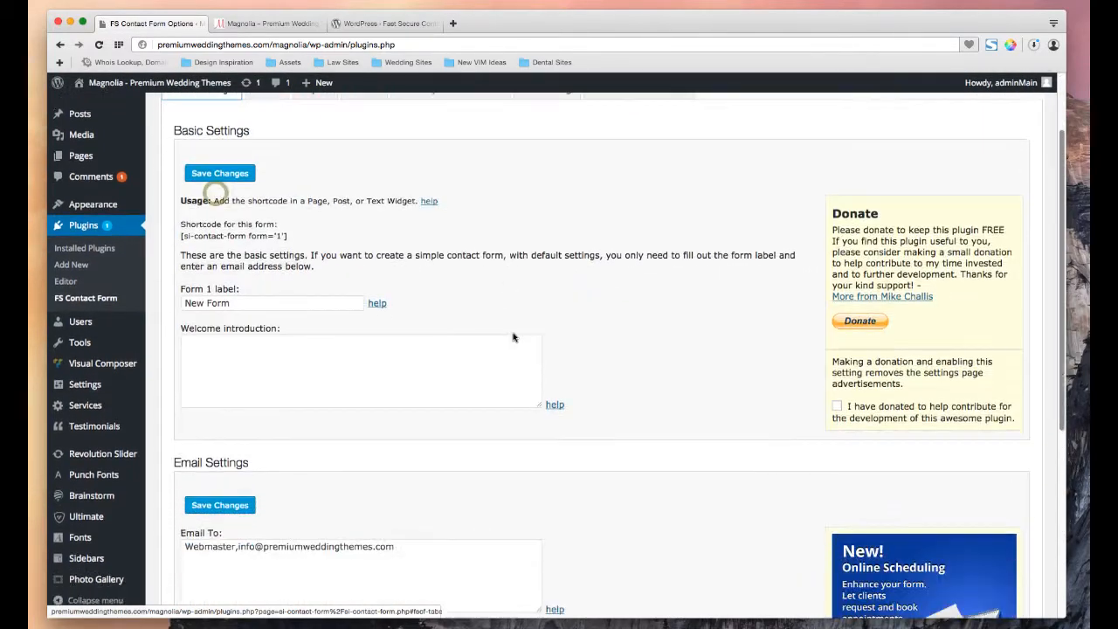
scroll(down, 3)
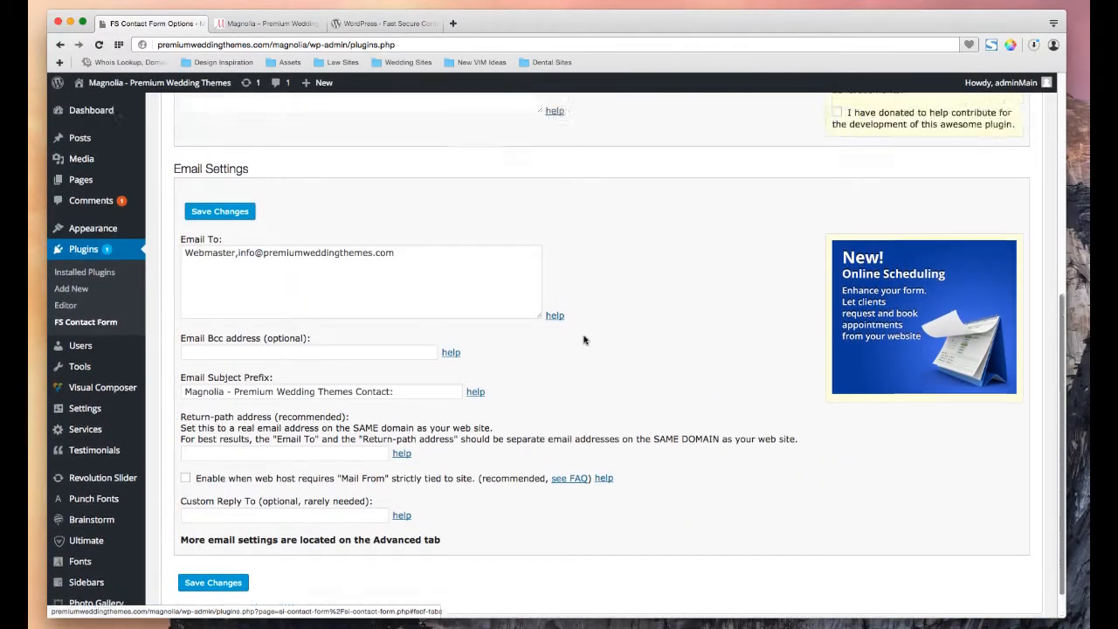
click(266, 165)
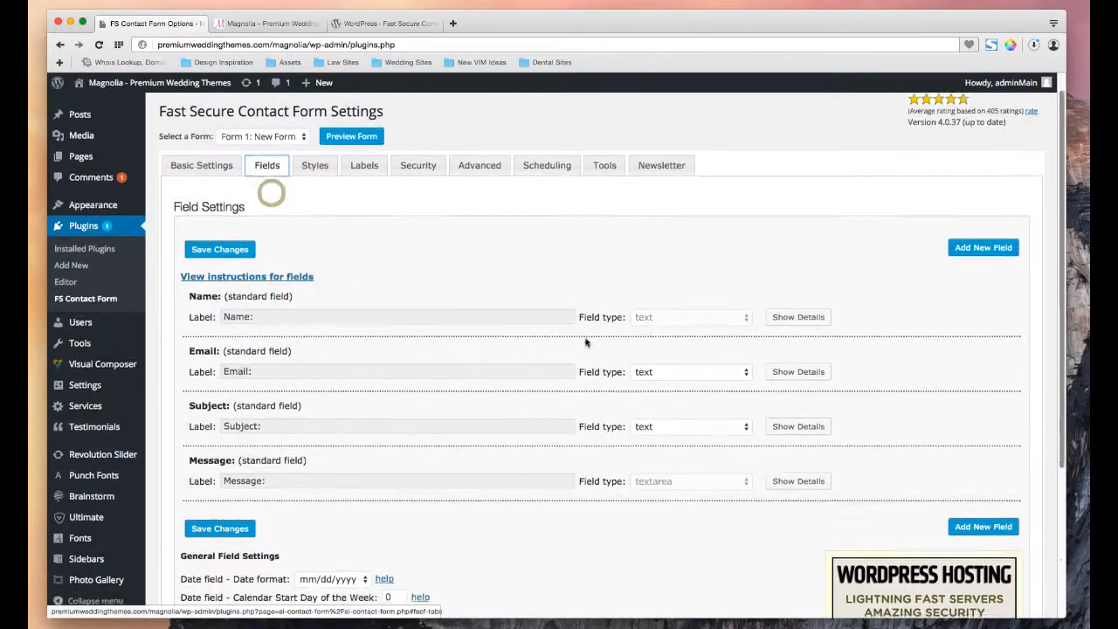
scroll(down, 3)
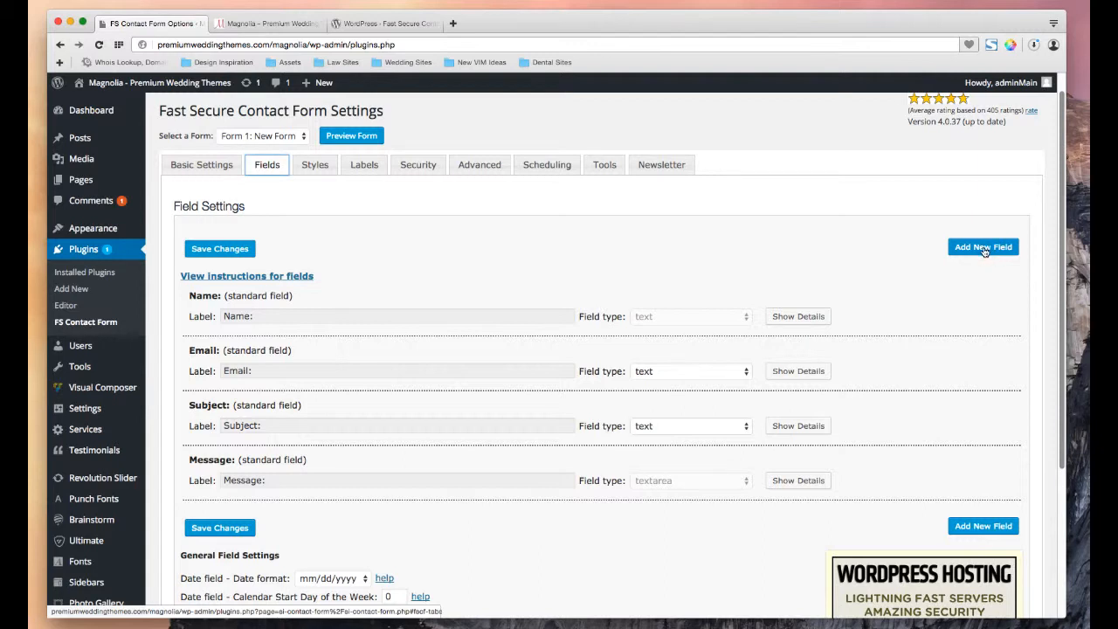
mouse_move(494, 324)
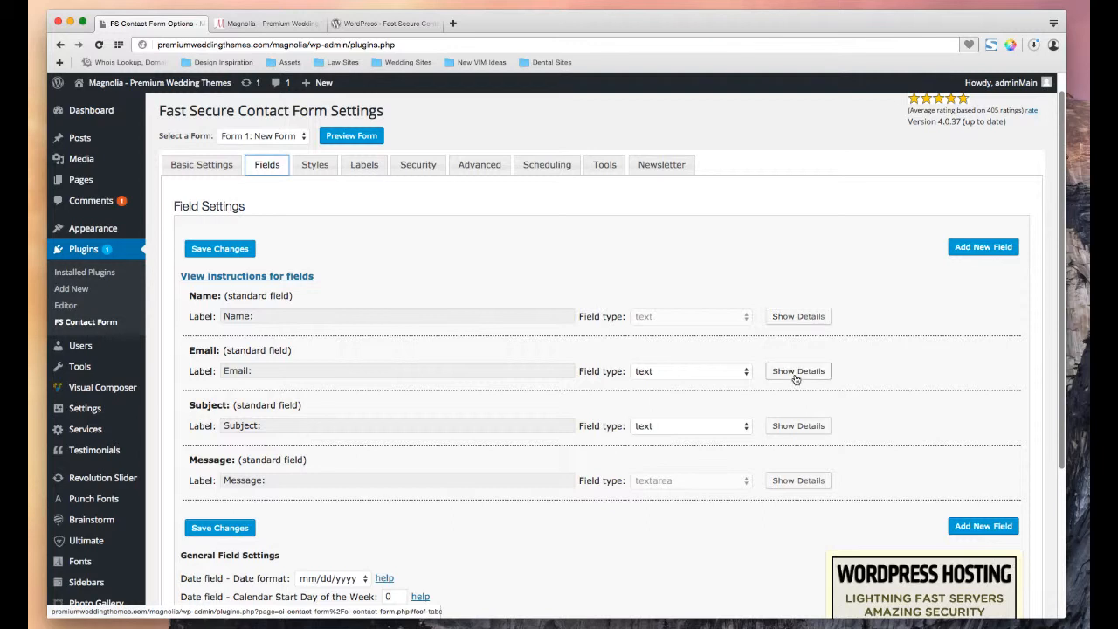
- Inspect the Email field's details, toggling its Required setting off and back on
click(796, 370)
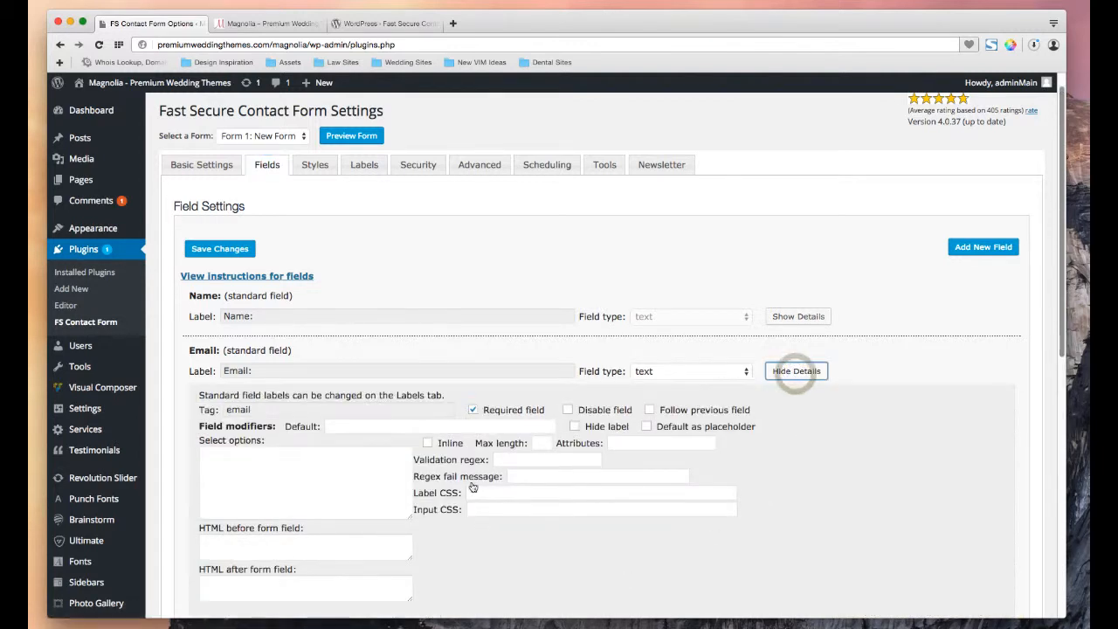
click(474, 410)
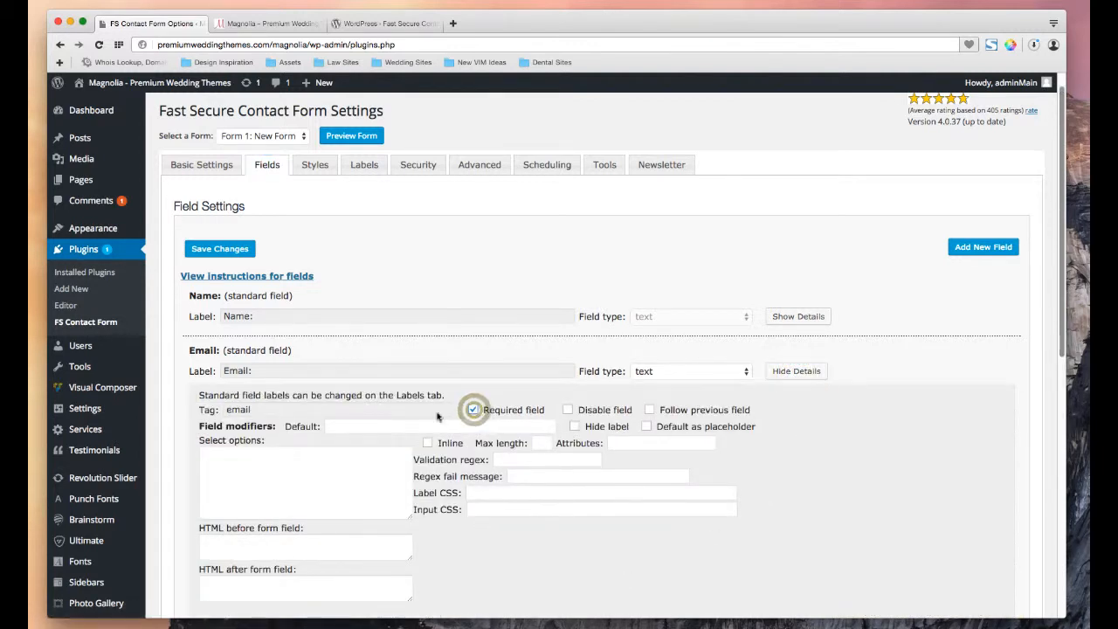
click(472, 408)
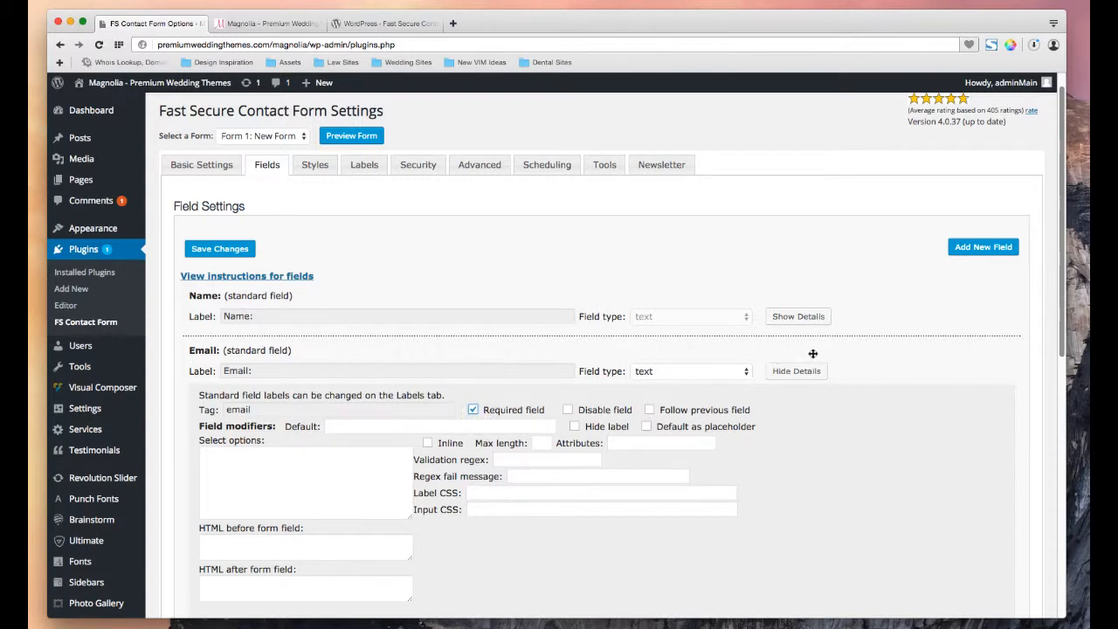
click(795, 370)
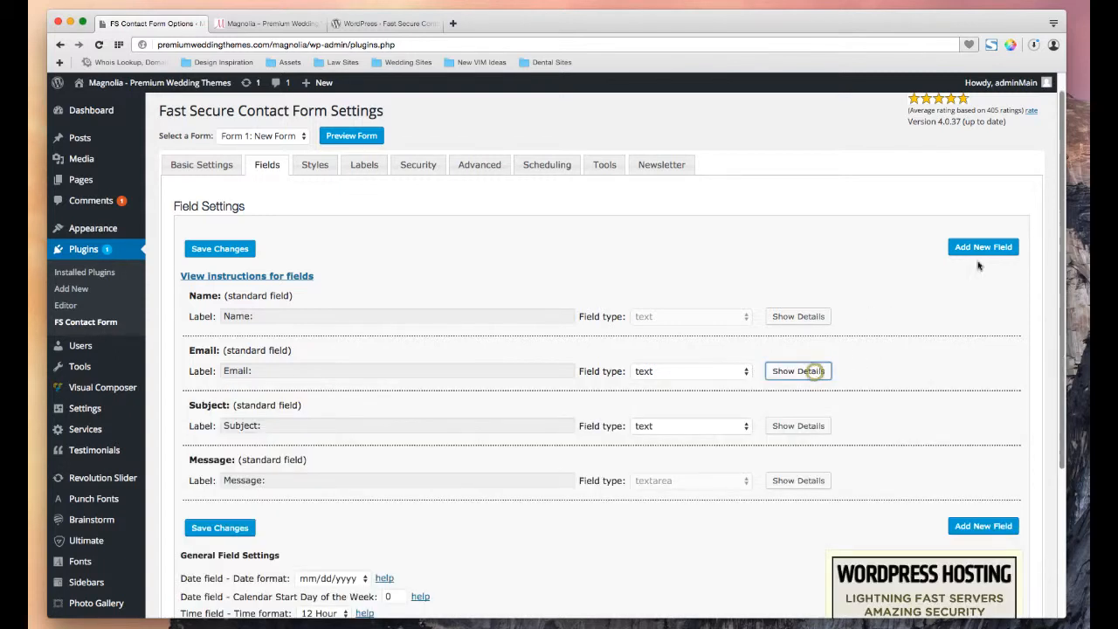
- Add a New Field of type textarea to Form 1 and save the changes
click(983, 246)
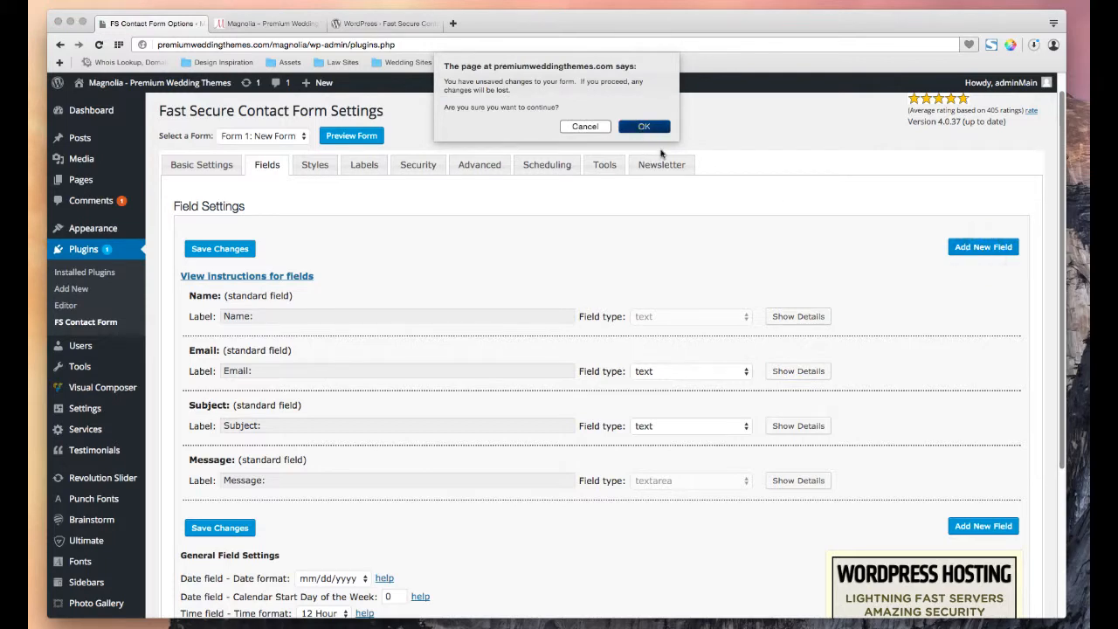
click(643, 125)
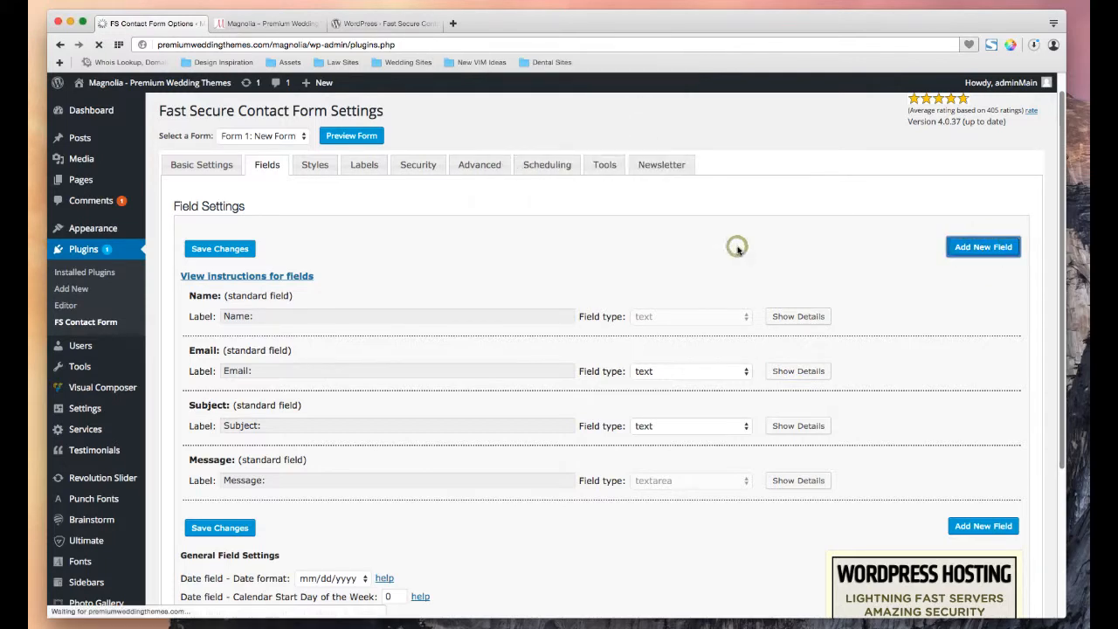
click(983, 246)
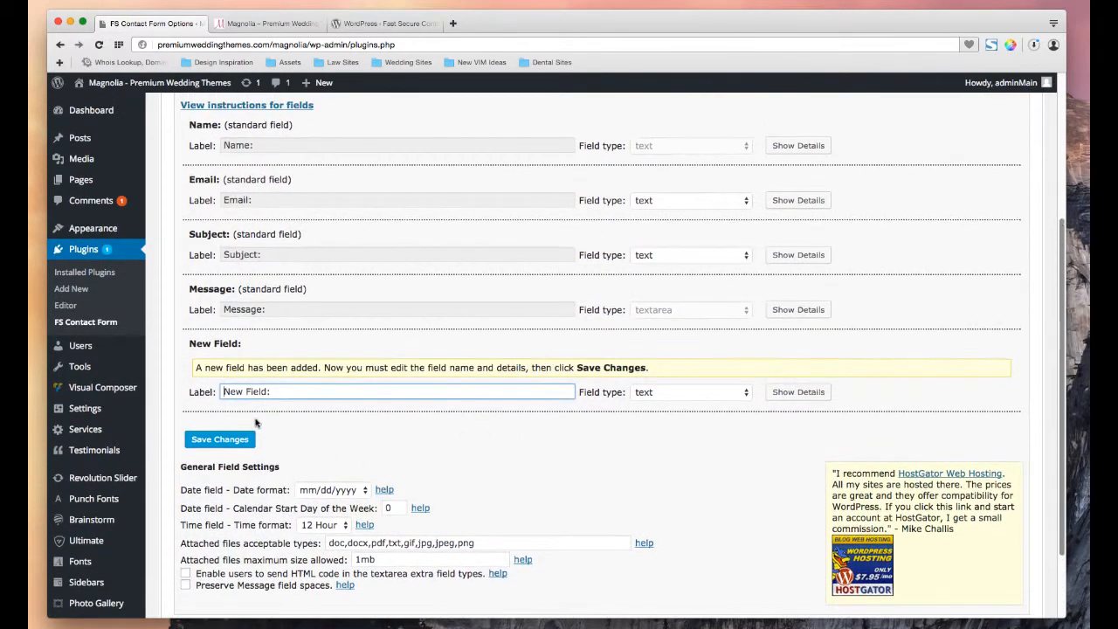
double_click(247, 391)
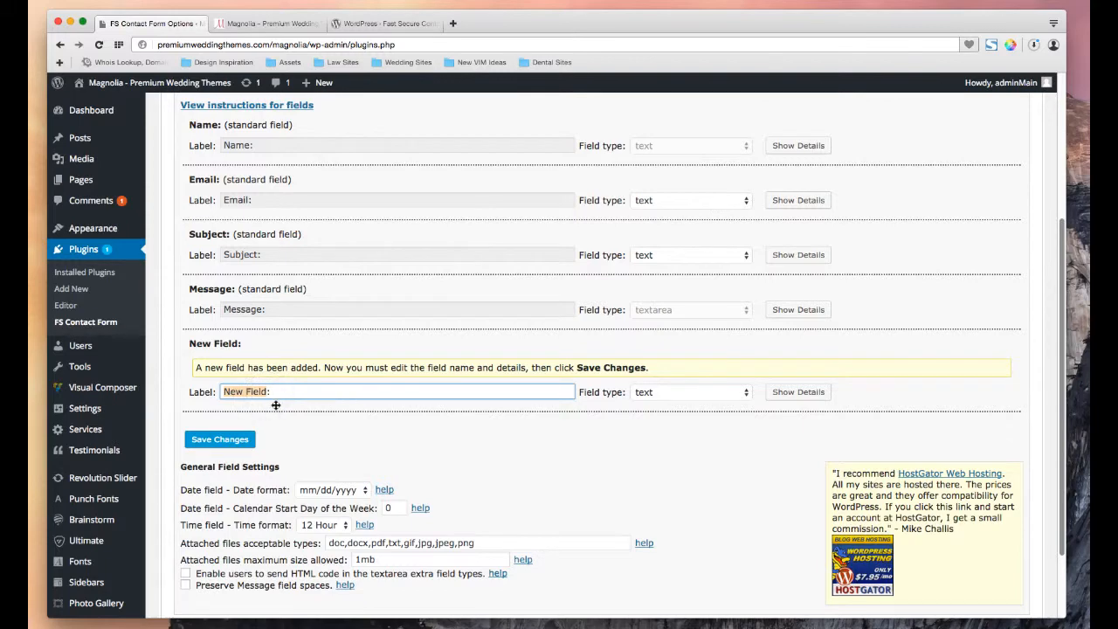
click(690, 391)
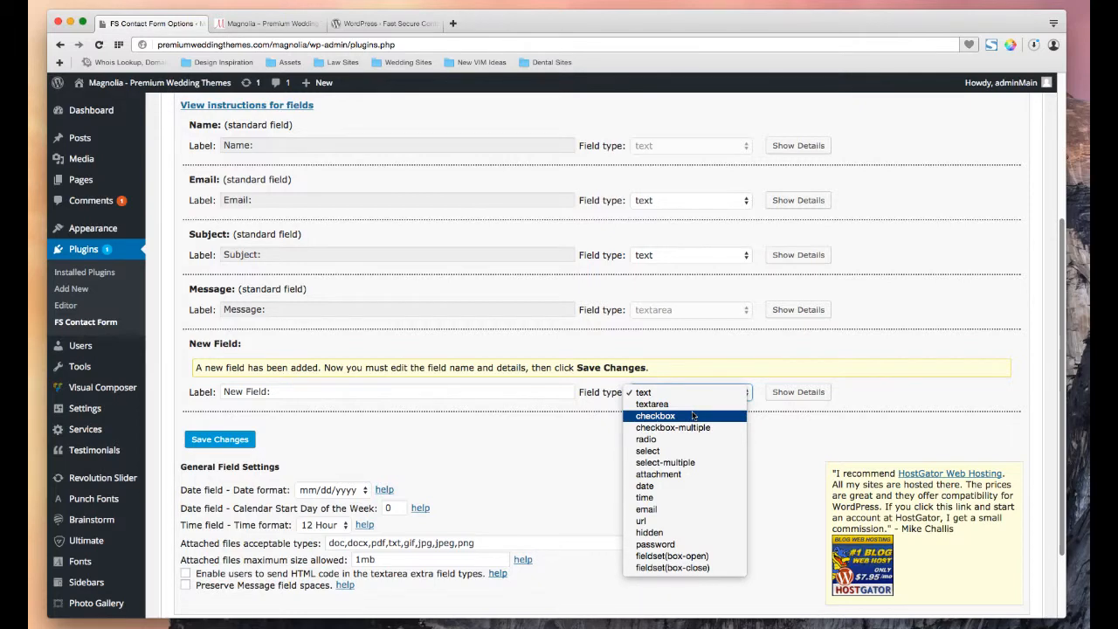
mouse_move(647, 439)
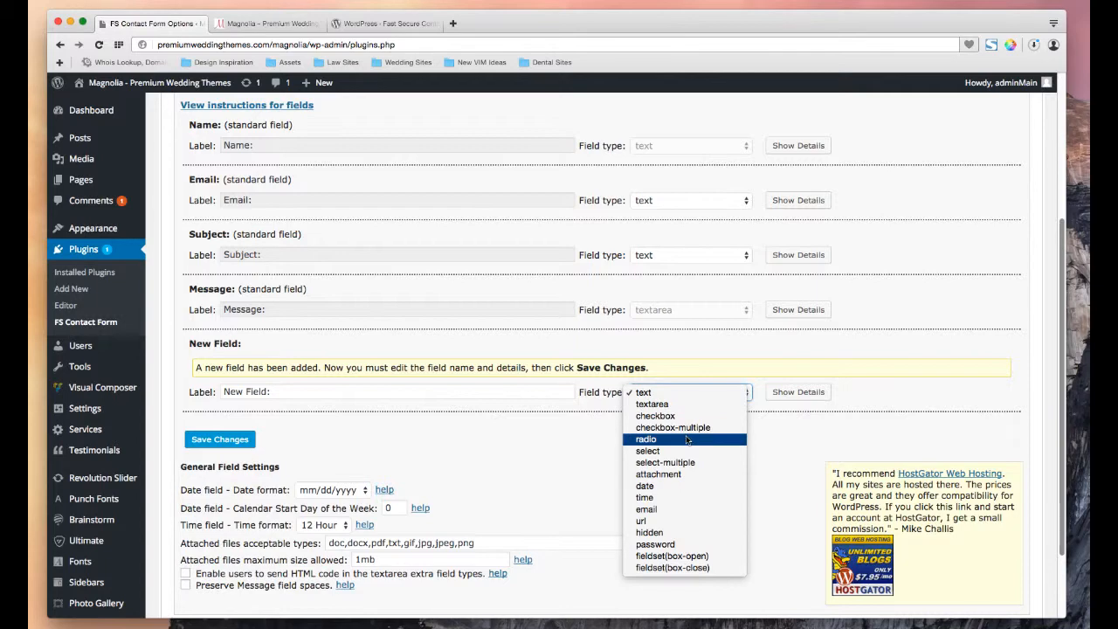
mouse_move(672, 427)
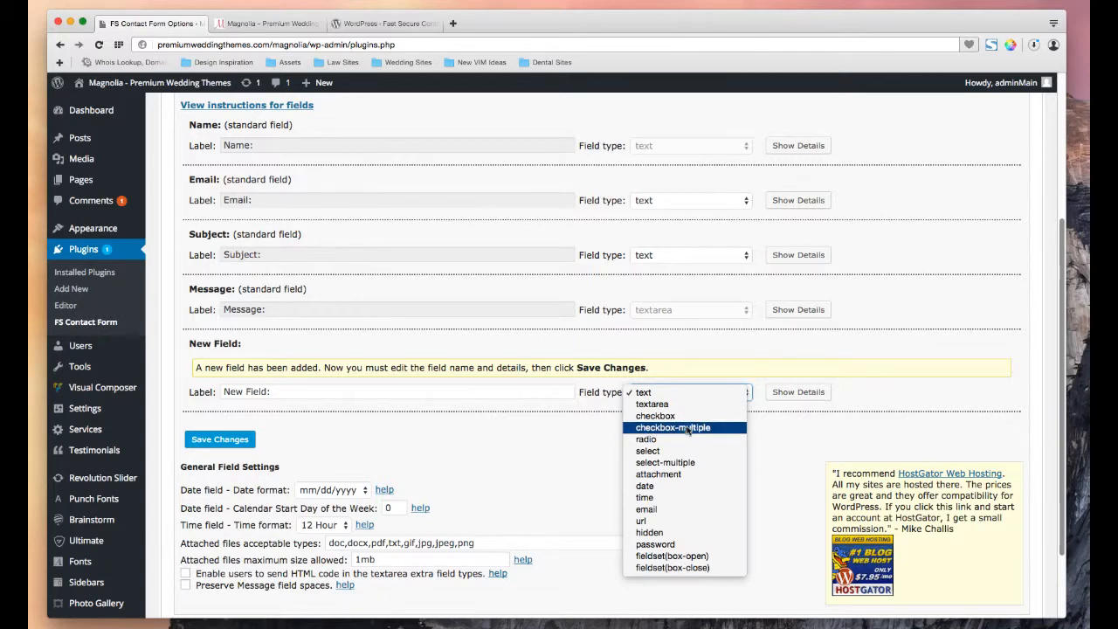
click(653, 404)
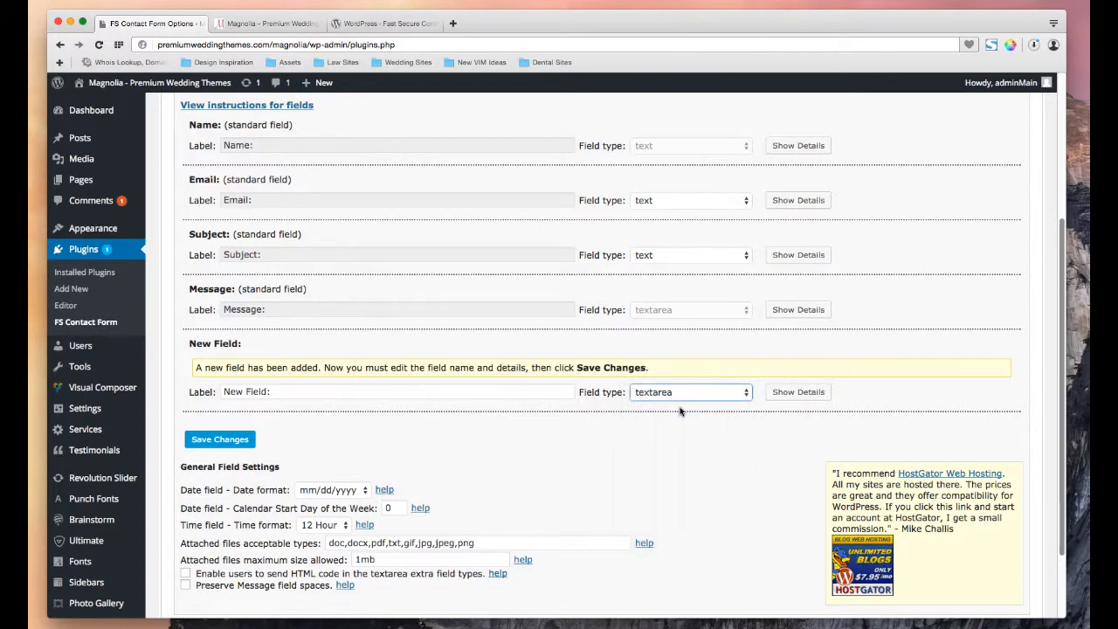
click(797, 391)
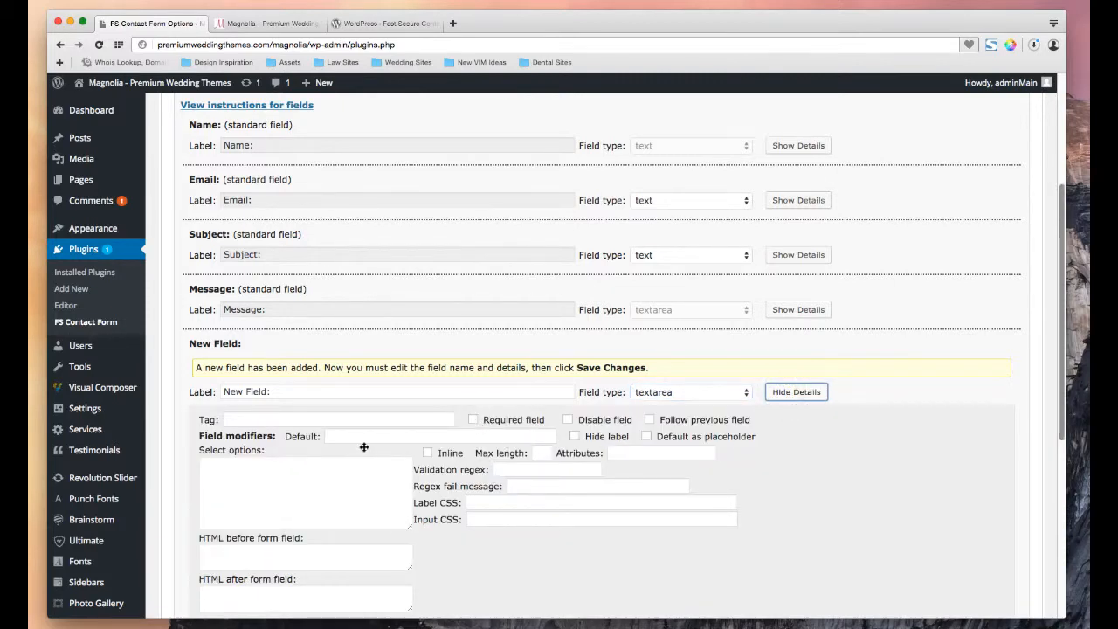
mouse_move(381, 435)
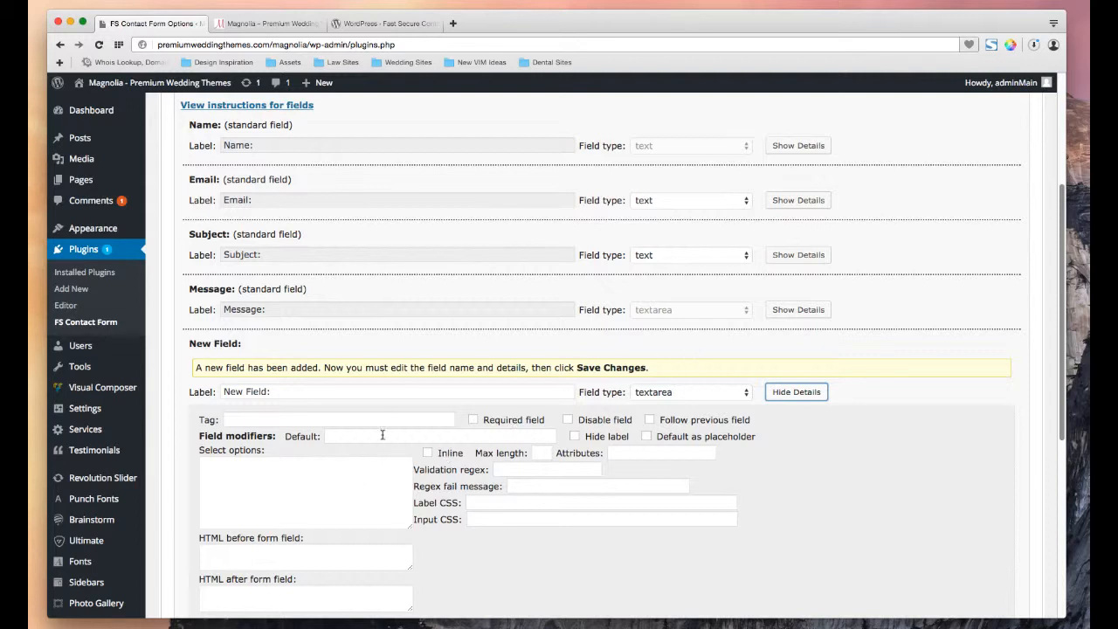
mouse_move(606, 455)
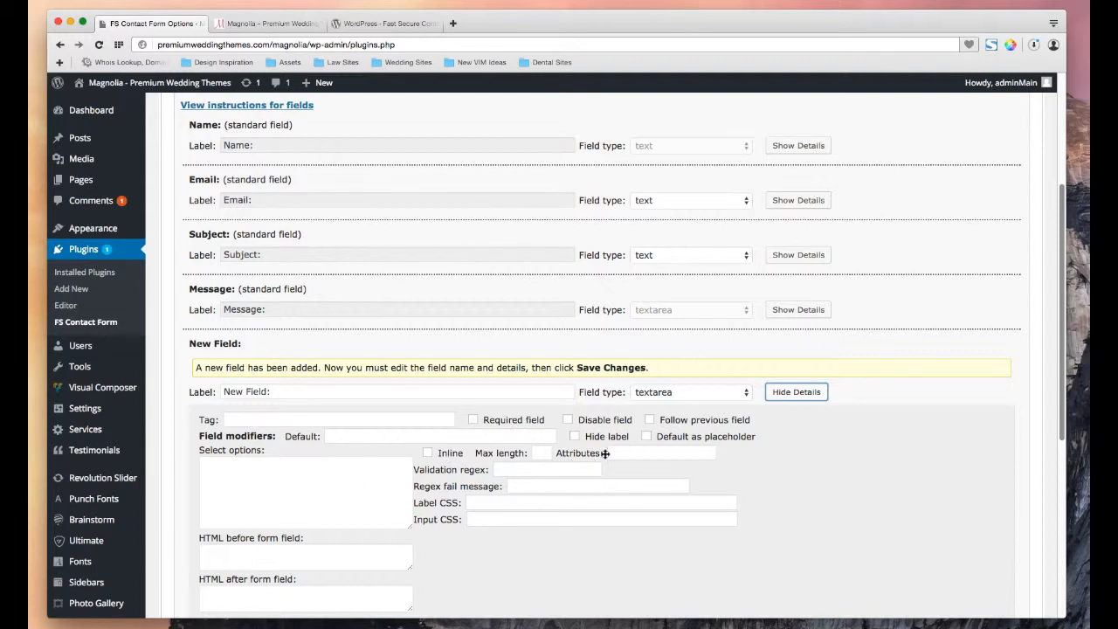
mouse_move(575, 414)
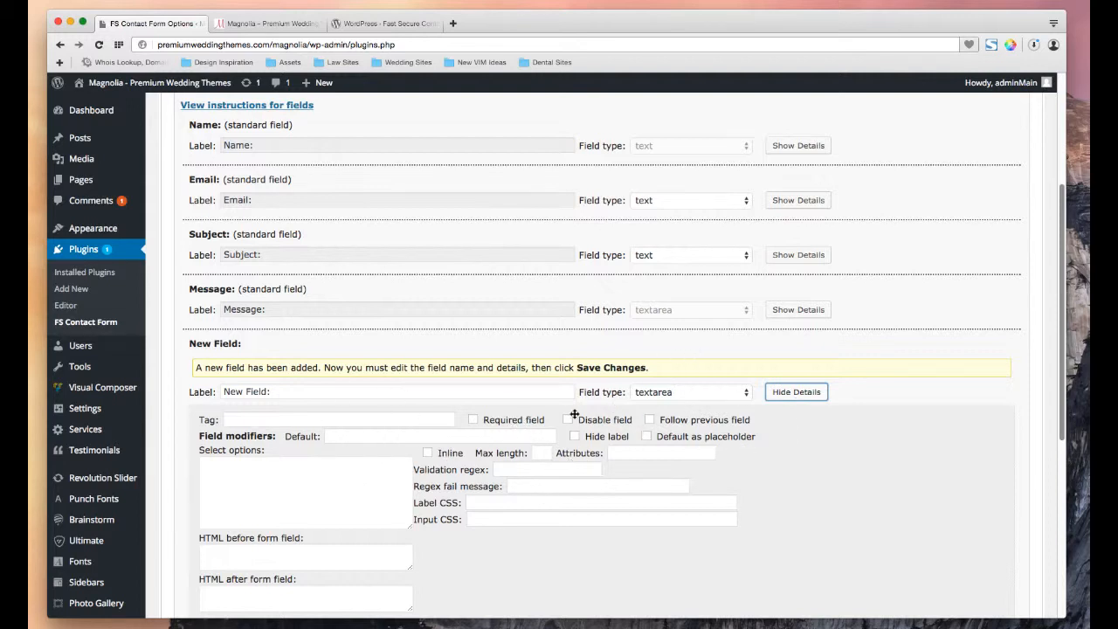
click(473, 419)
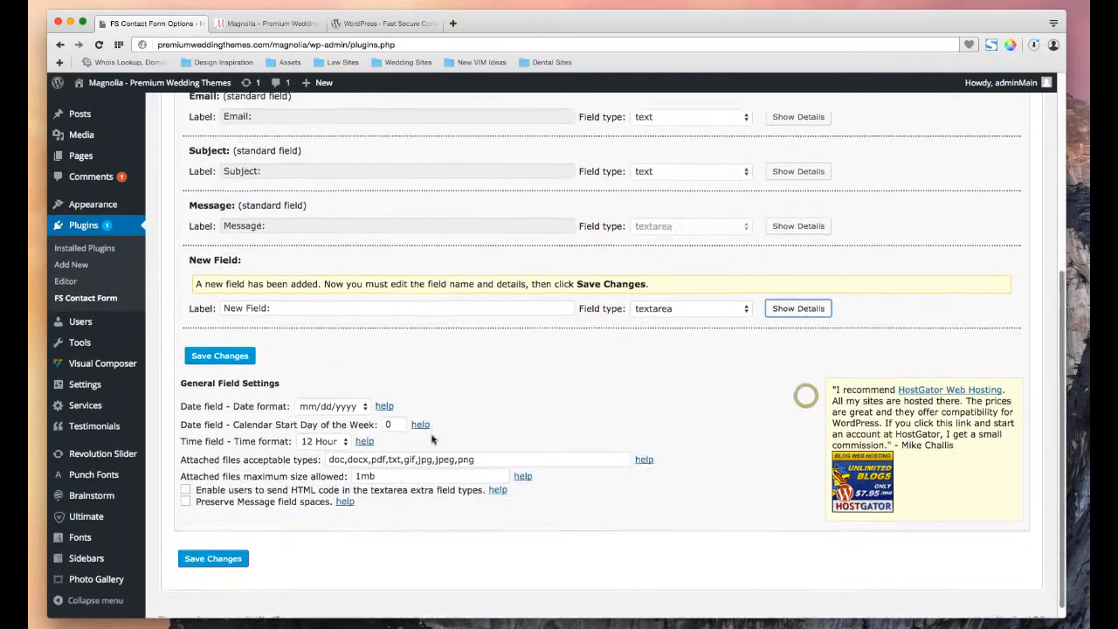
click(214, 558)
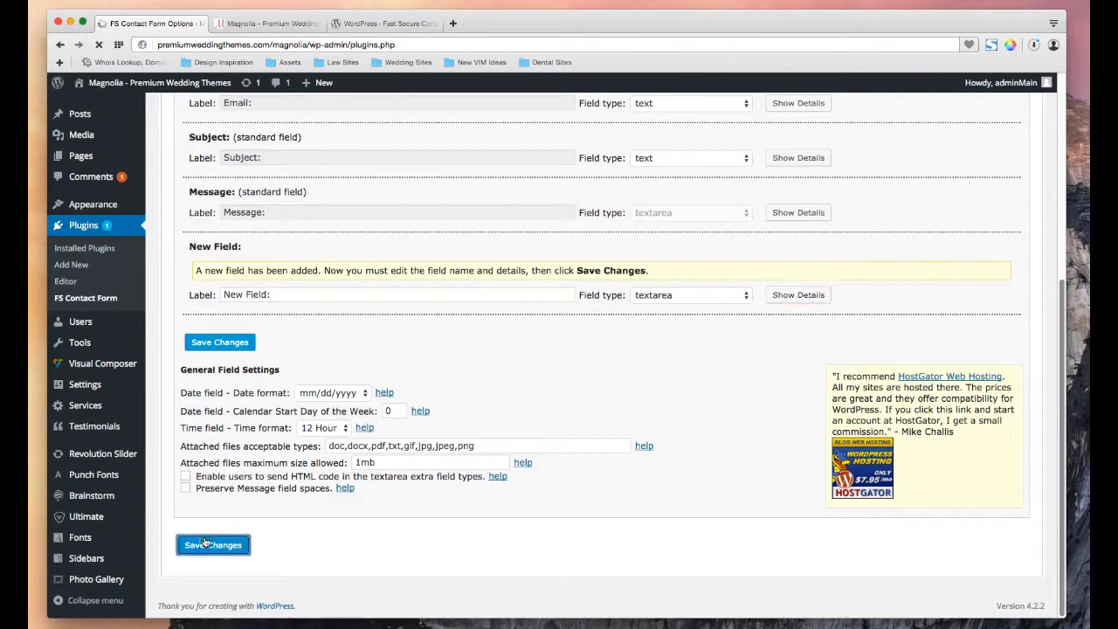
- Reload the live Contact Us page and scroll to the new required New Field box
click(213, 544)
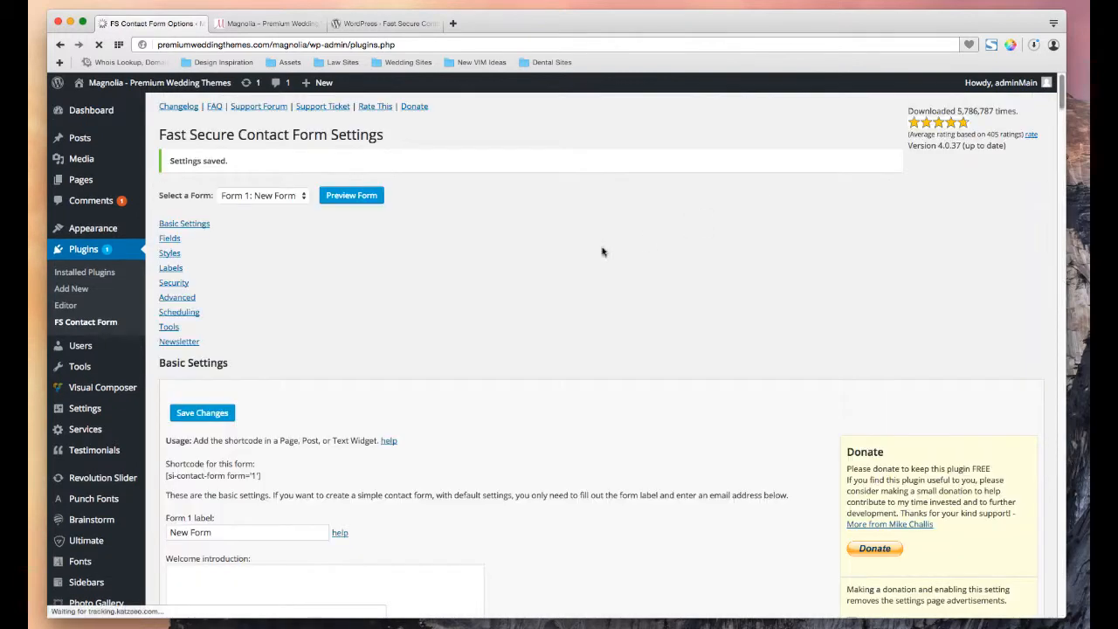
click(267, 24)
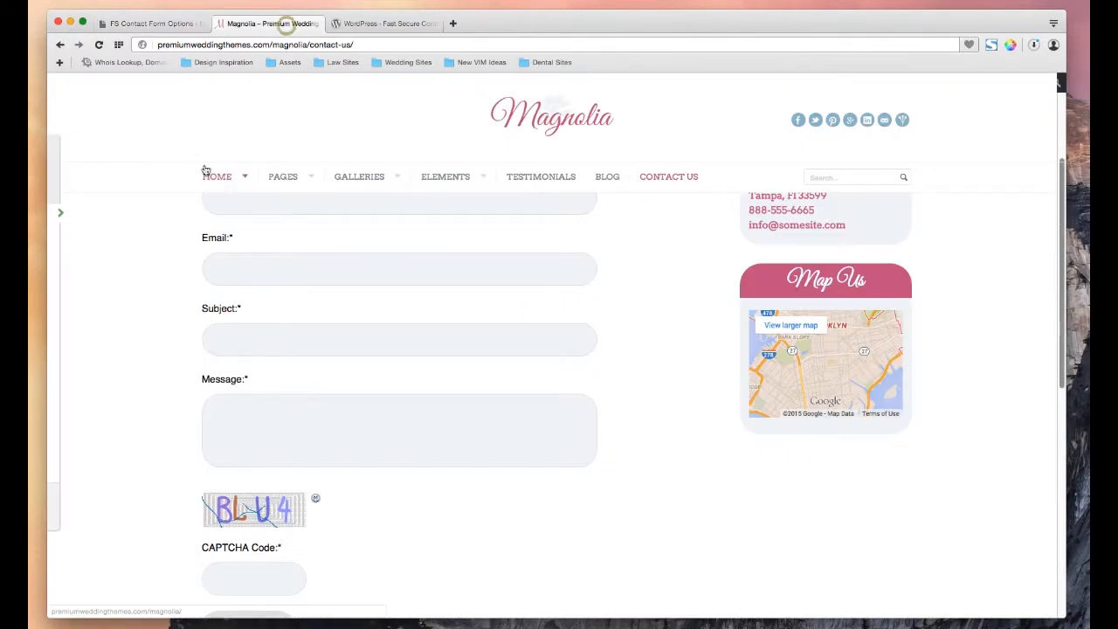
click(98, 45)
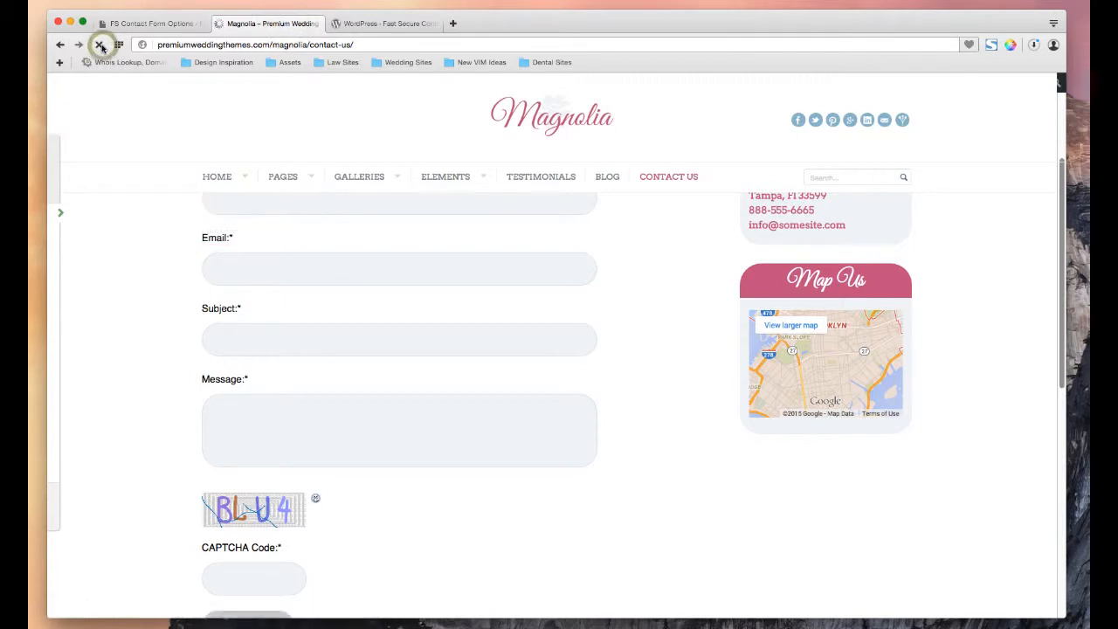
click(100, 45)
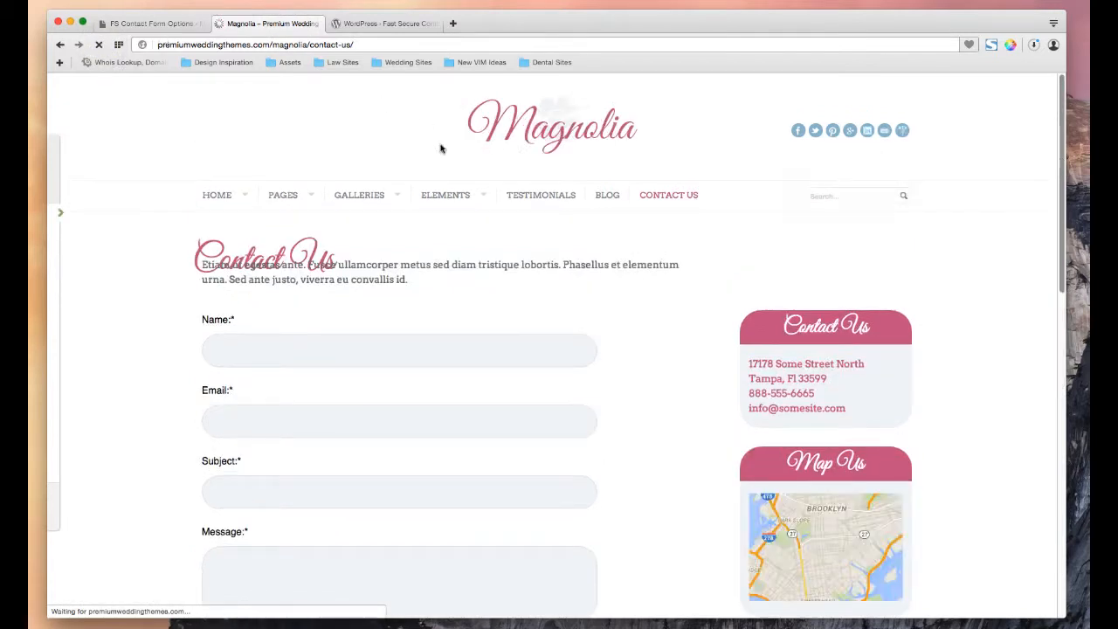
scroll(down, 3)
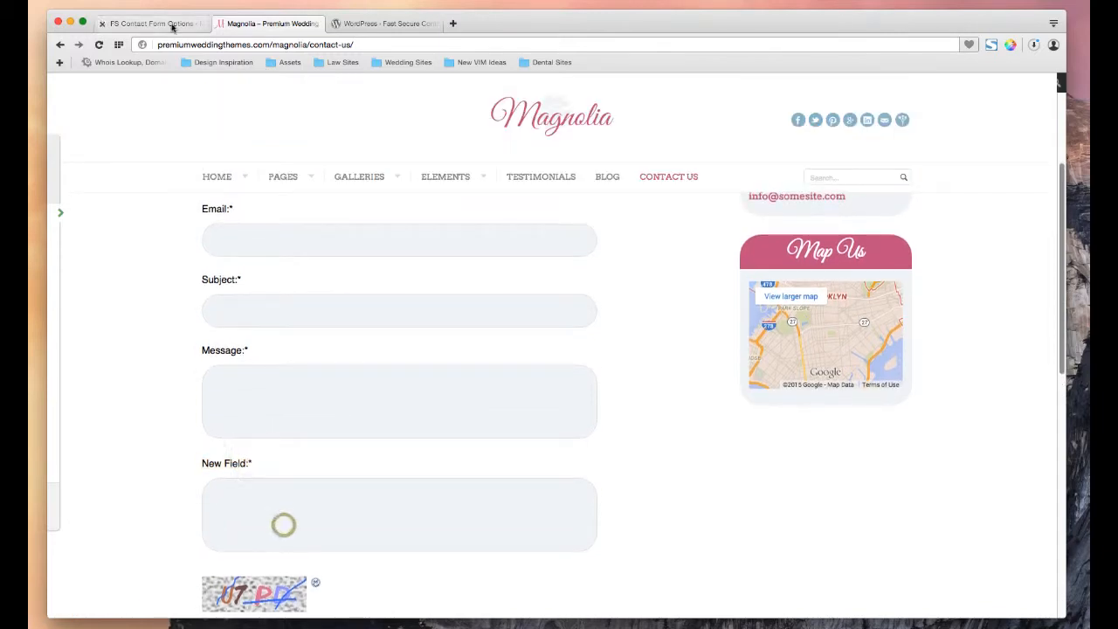
- Delete New Field from Form 1, confirm the deletion, and save the settings
click(150, 23)
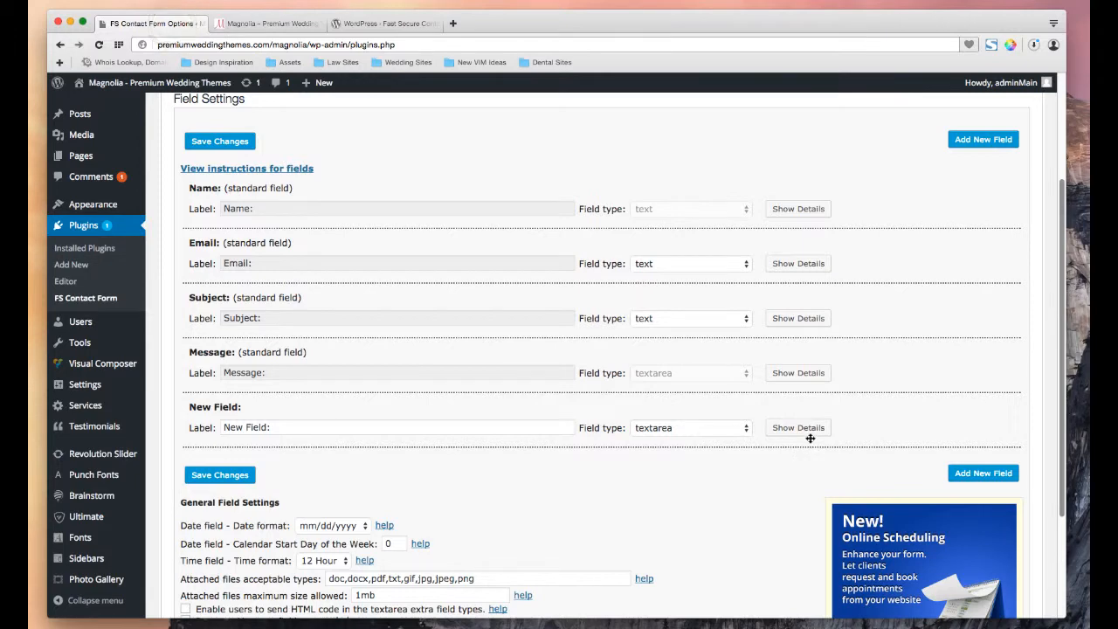
click(796, 427)
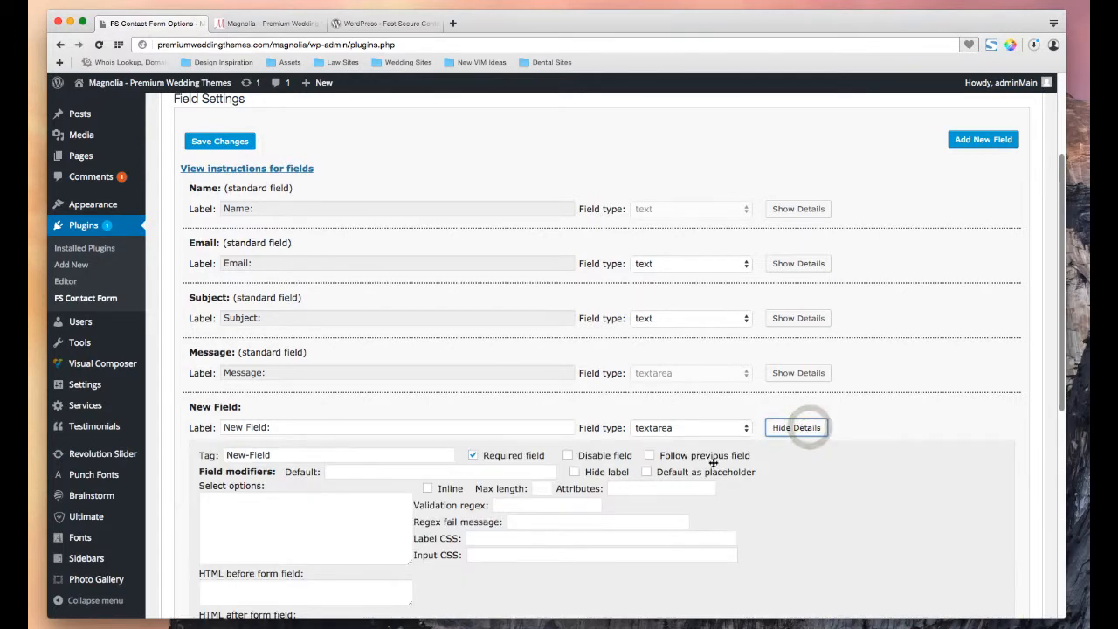
scroll(down, 3)
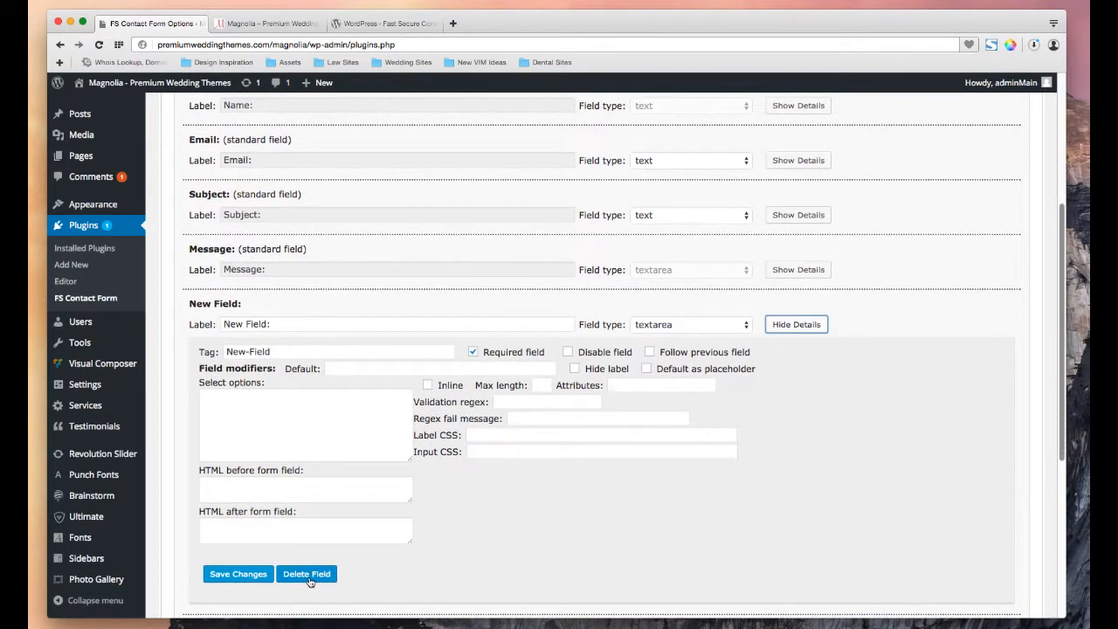
click(307, 574)
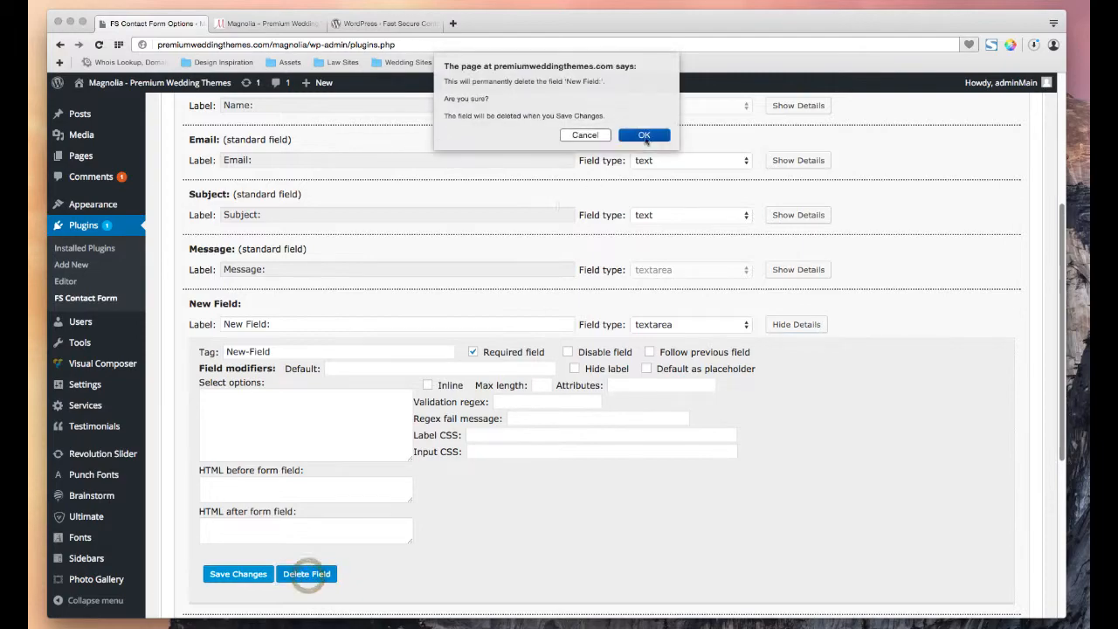
click(643, 135)
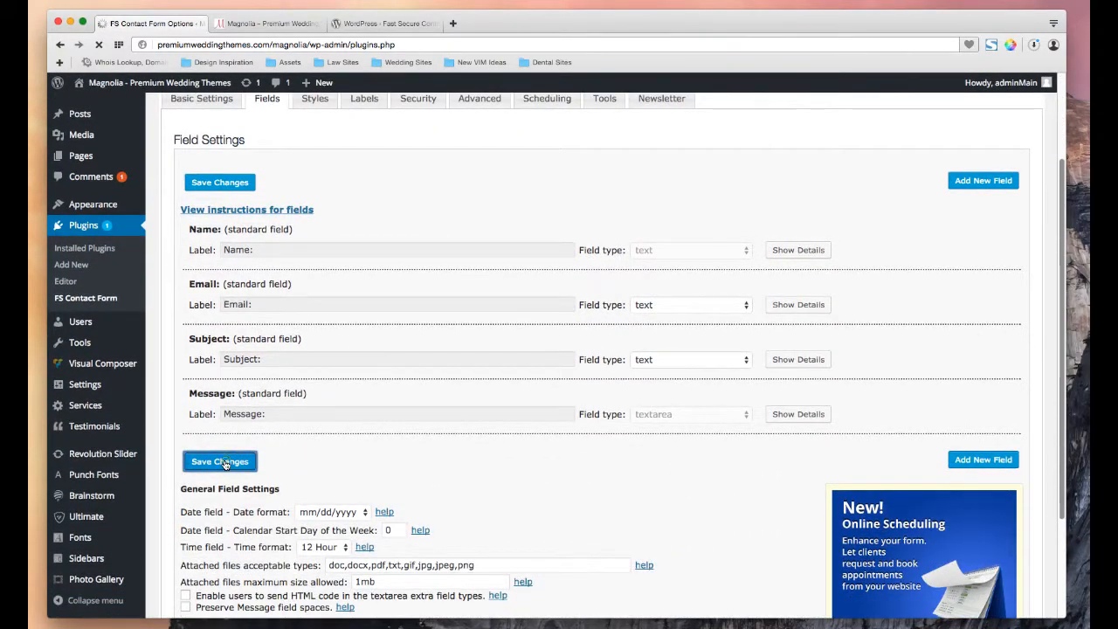
click(219, 461)
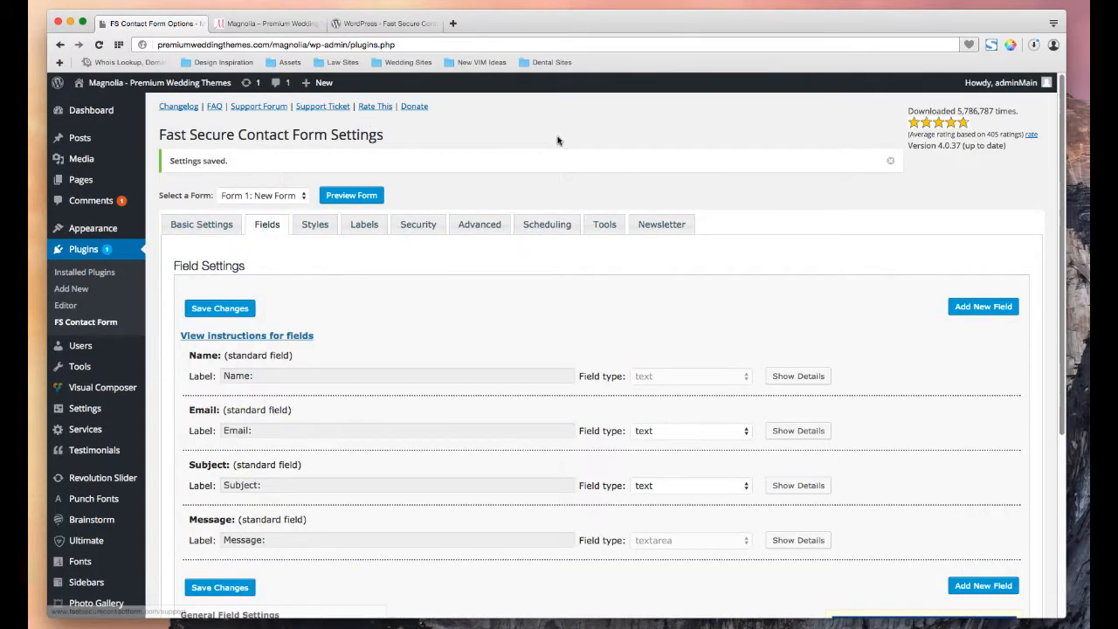
mouse_move(419, 303)
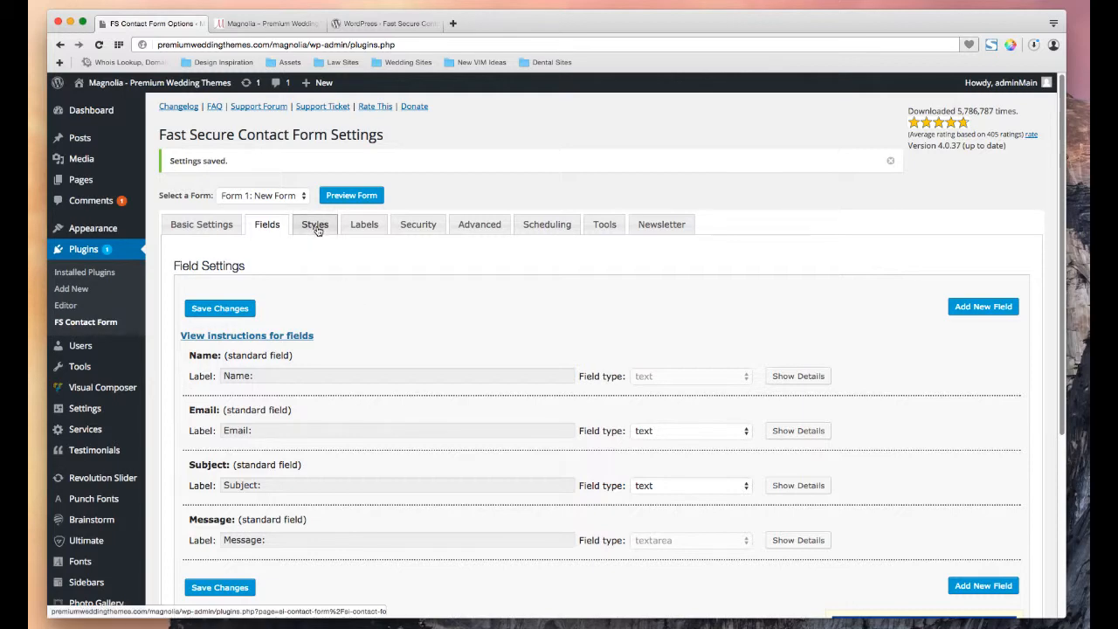
- Scroll through Form 1's Style Settings and their default CSS options
click(315, 224)
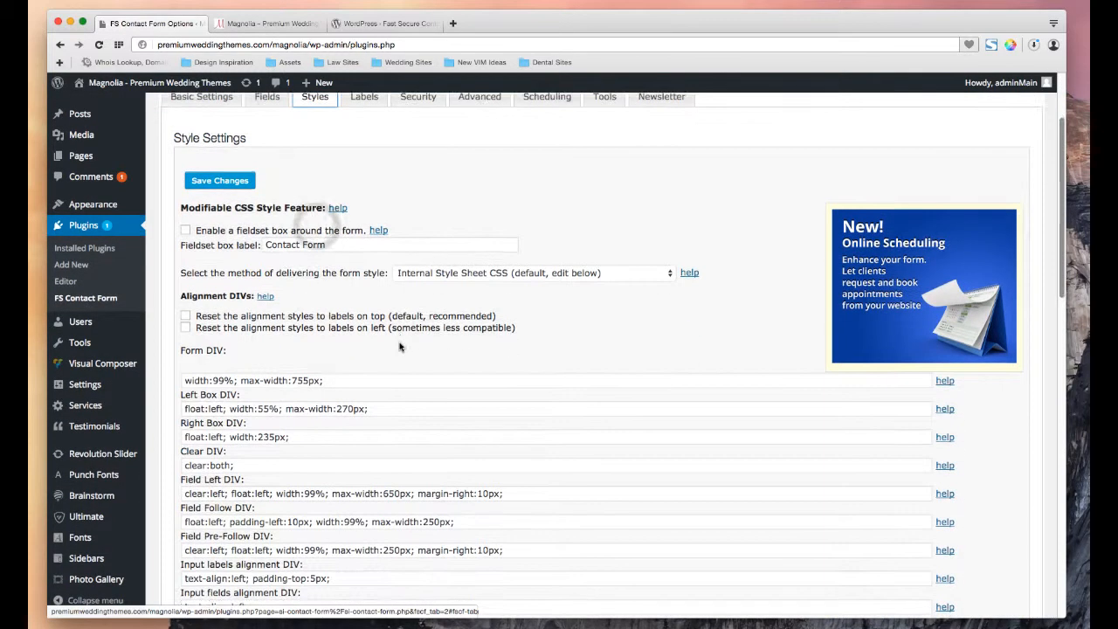
scroll(down, 3)
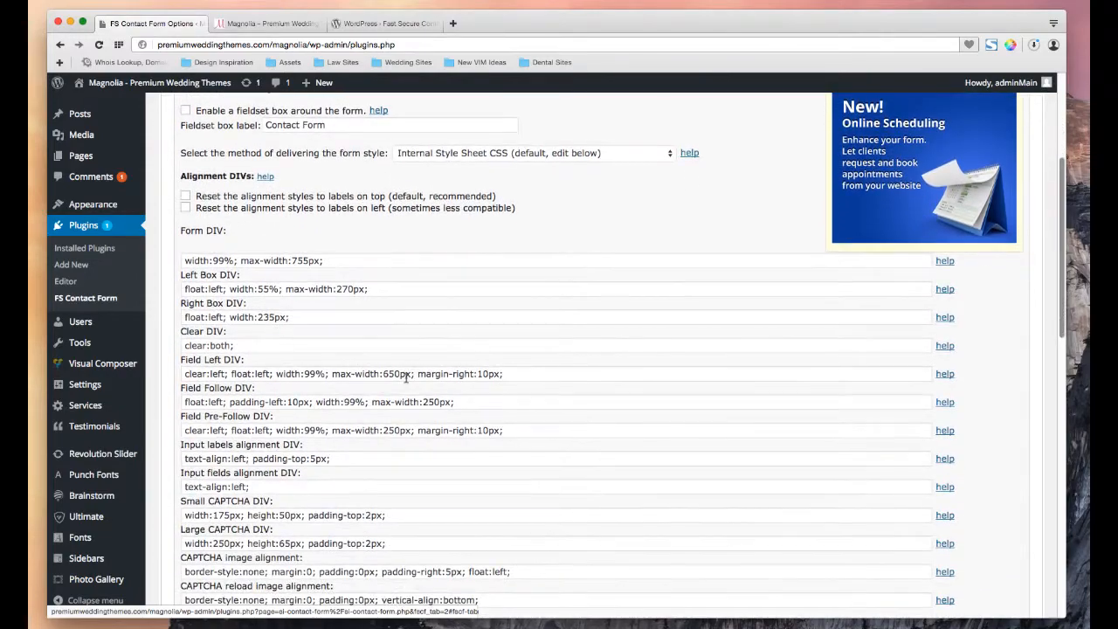
scroll(down, 3)
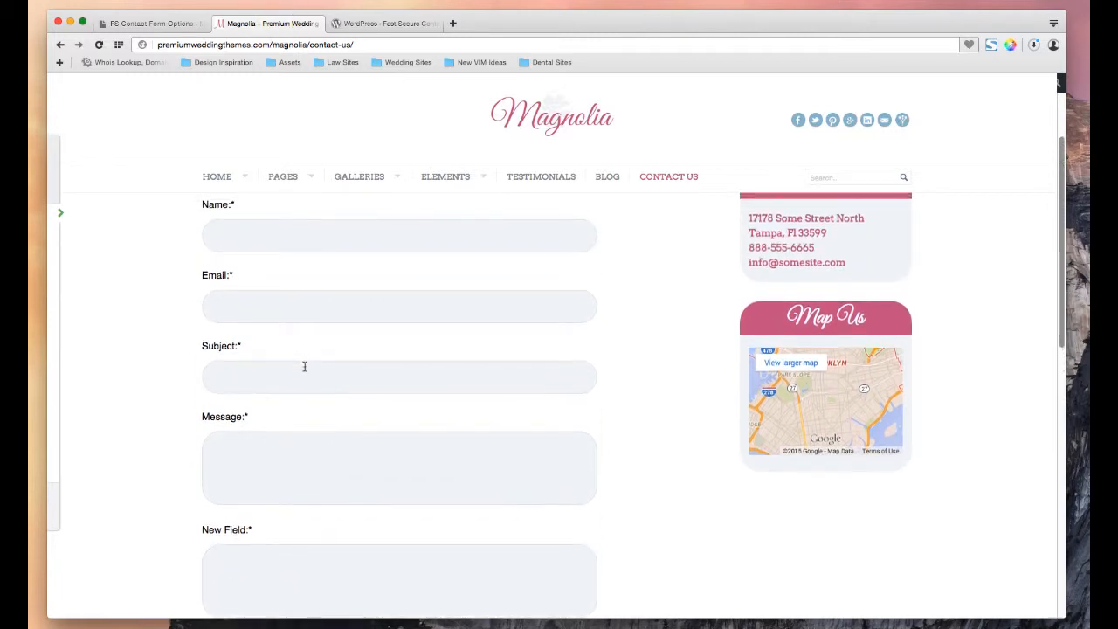
scroll(down, 3)
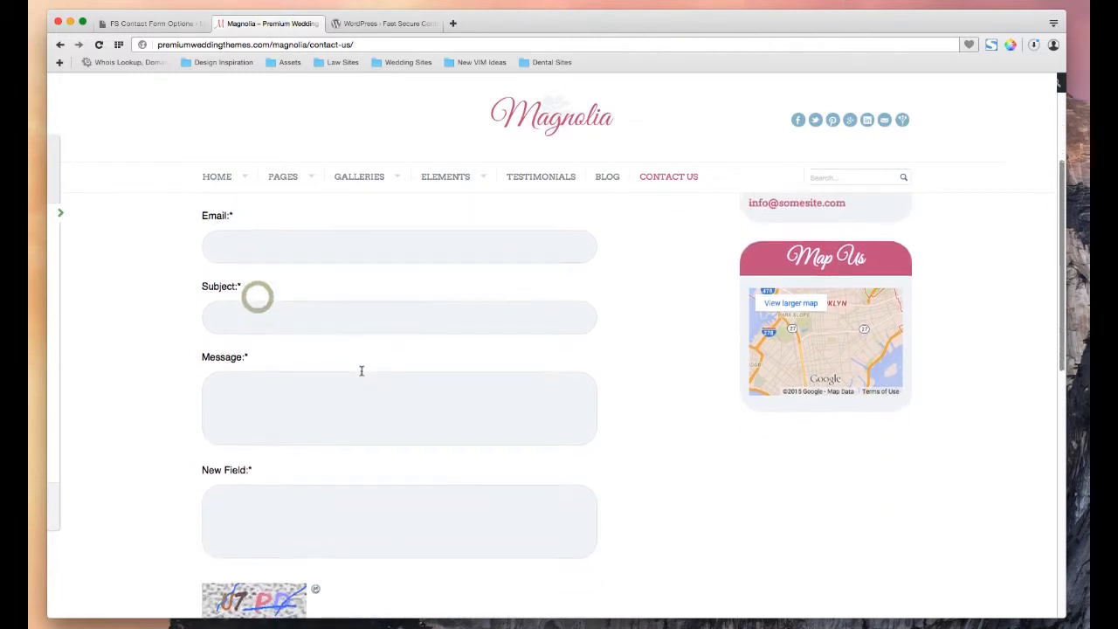
scroll(down, 3)
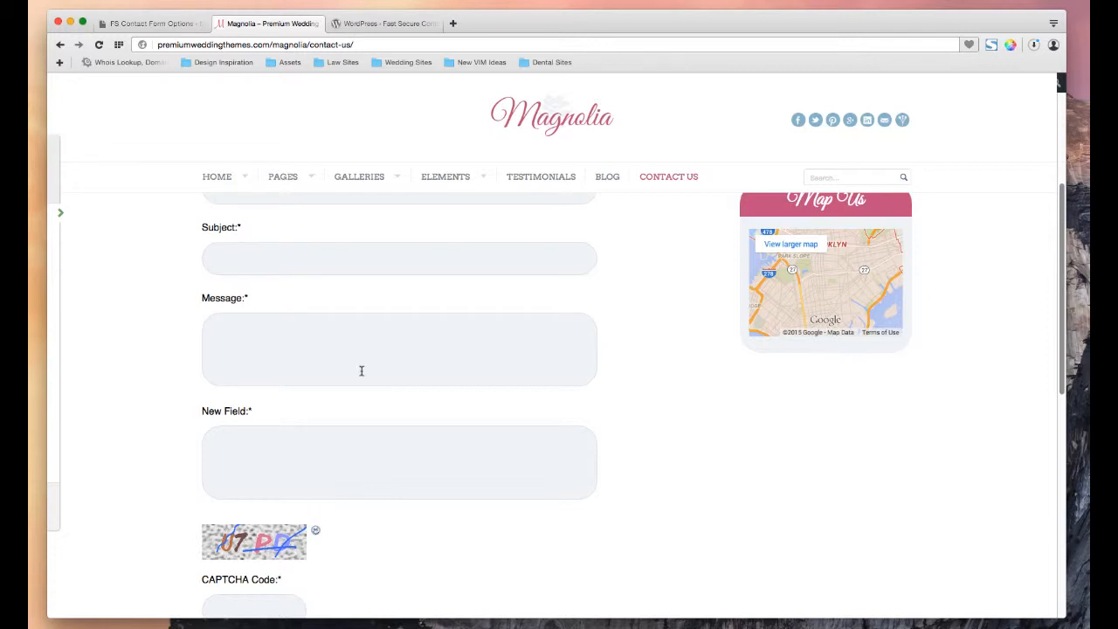
scroll(up, 3)
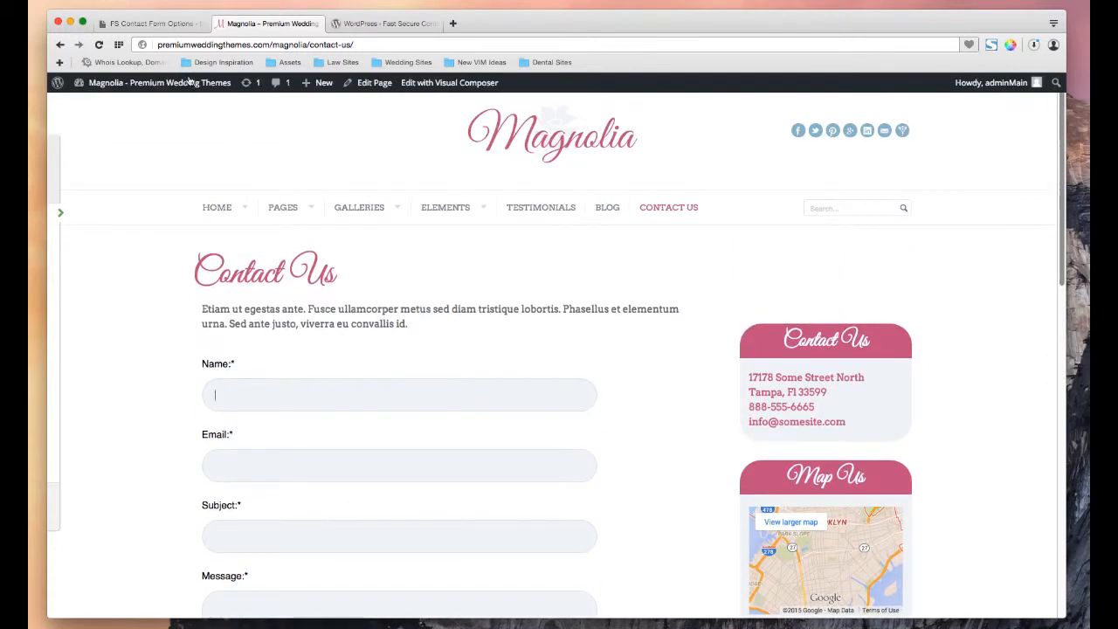
- Check the live Contact Us page, then return to the contact form settings
click(150, 22)
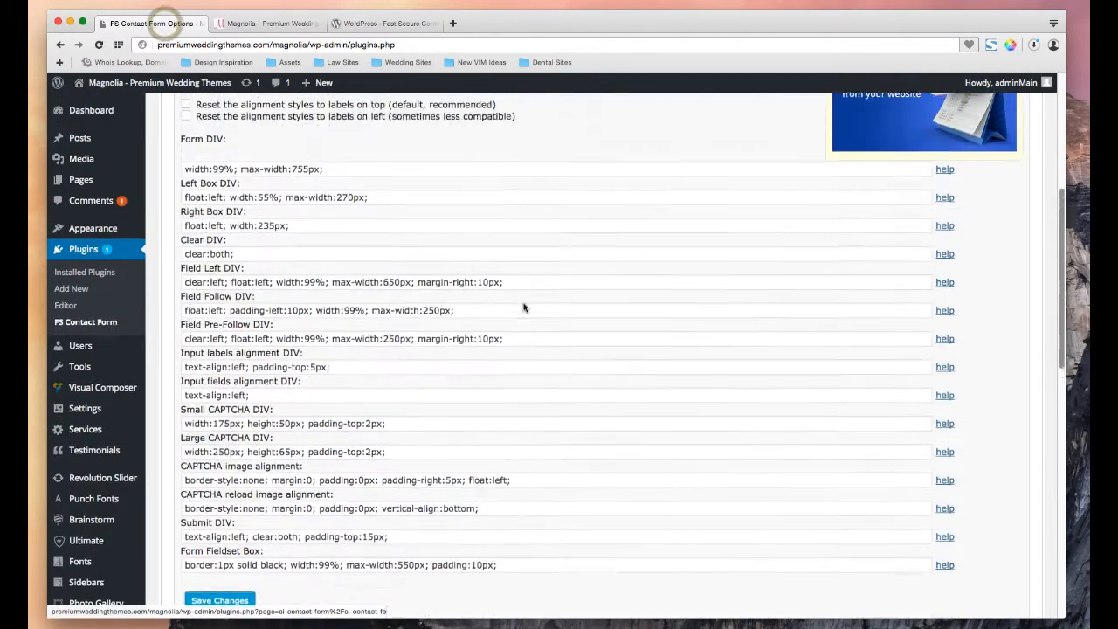
click(219, 600)
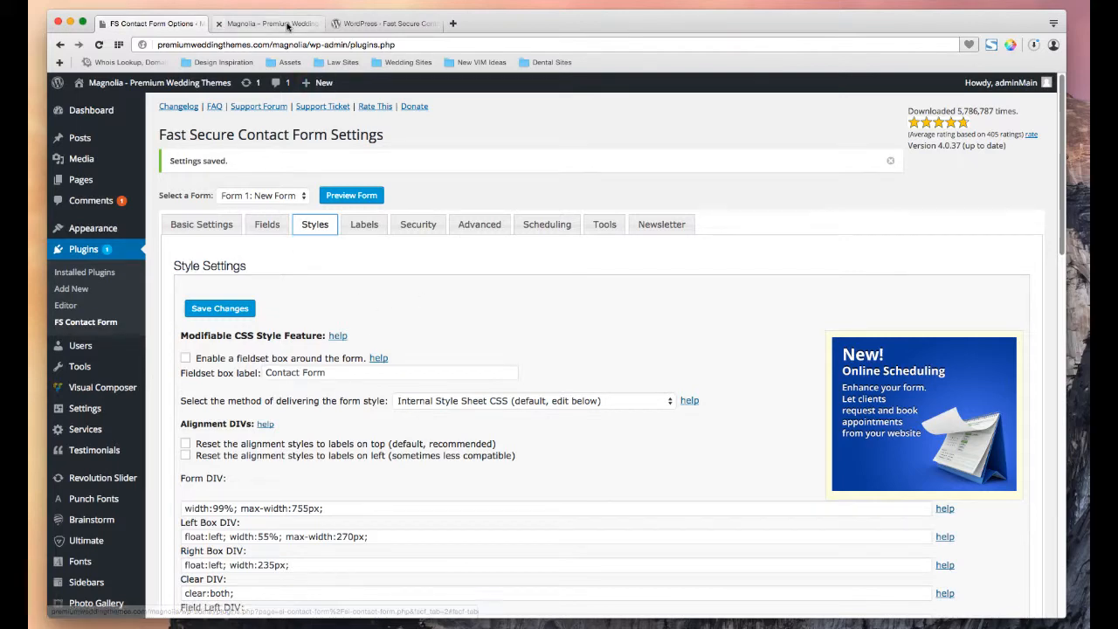
click(267, 24)
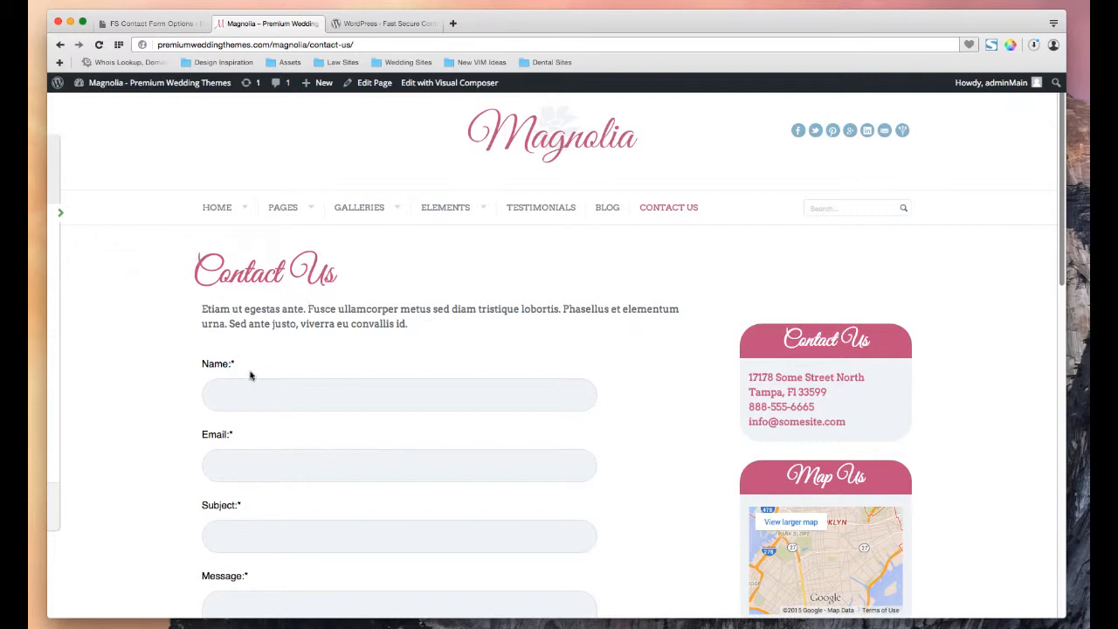
mouse_move(286, 429)
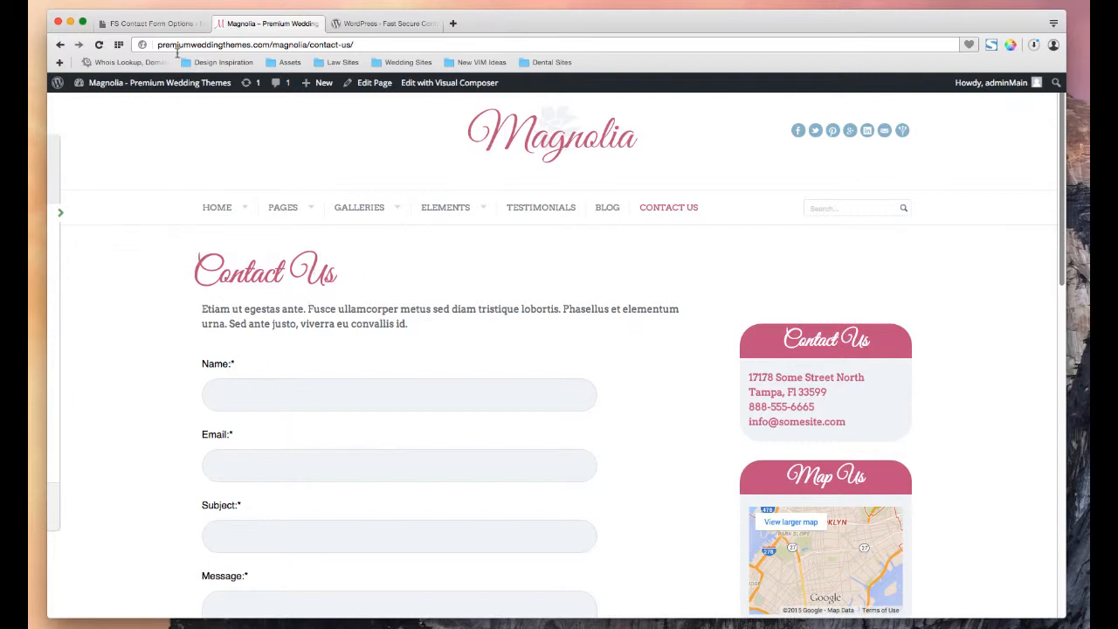
click(150, 24)
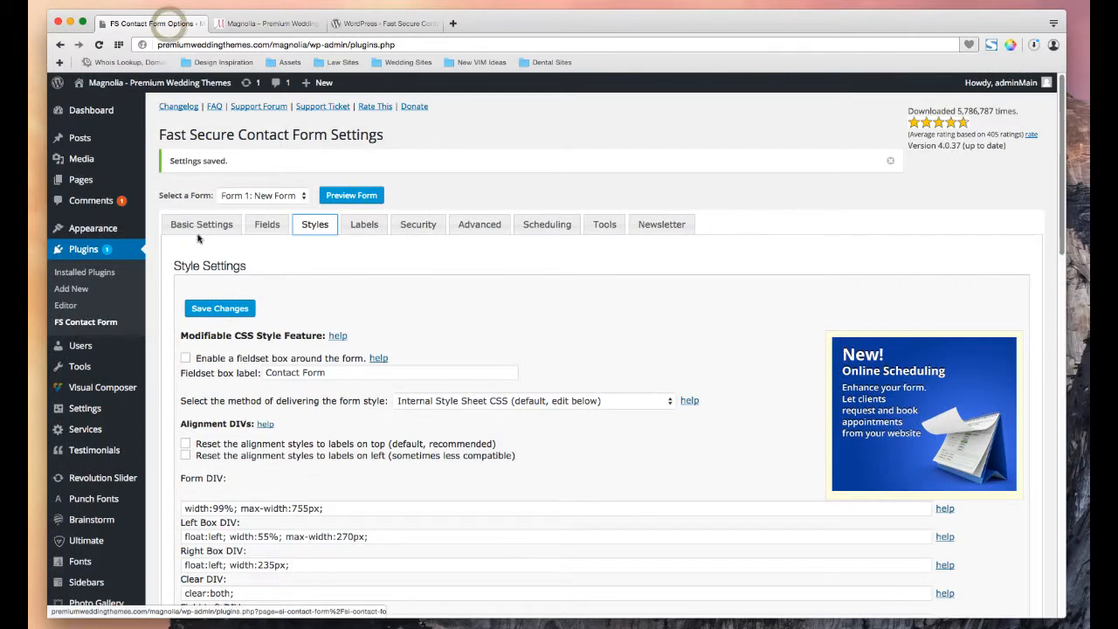
- Select the shortcode [si-contact-form form='1'] in Basic Settings, then return to the Contact Us page
click(201, 225)
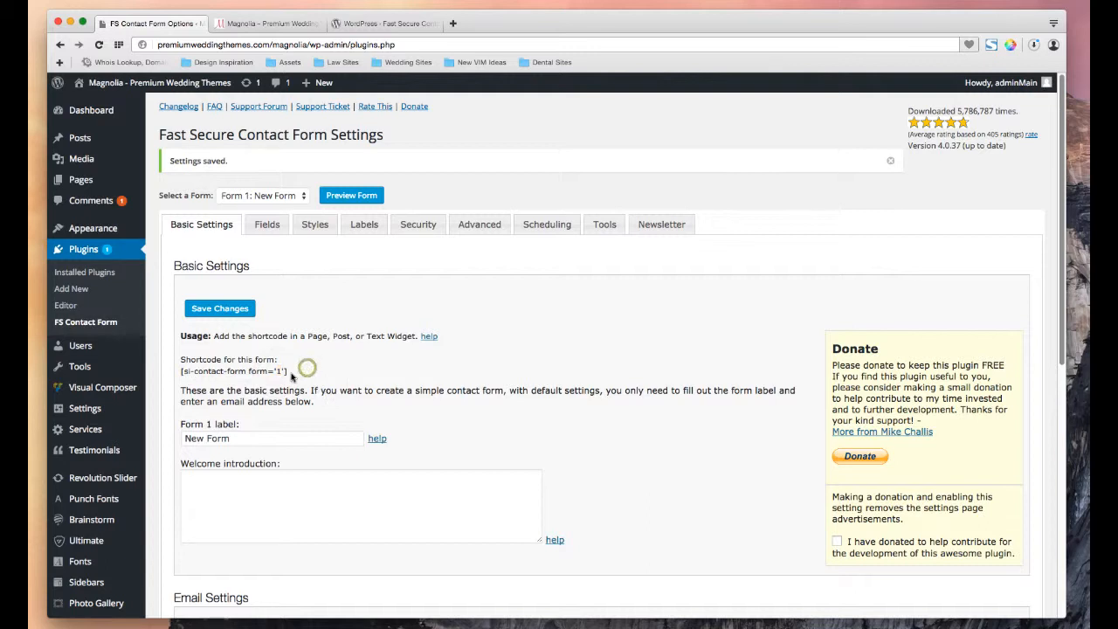
triple_click(233, 371)
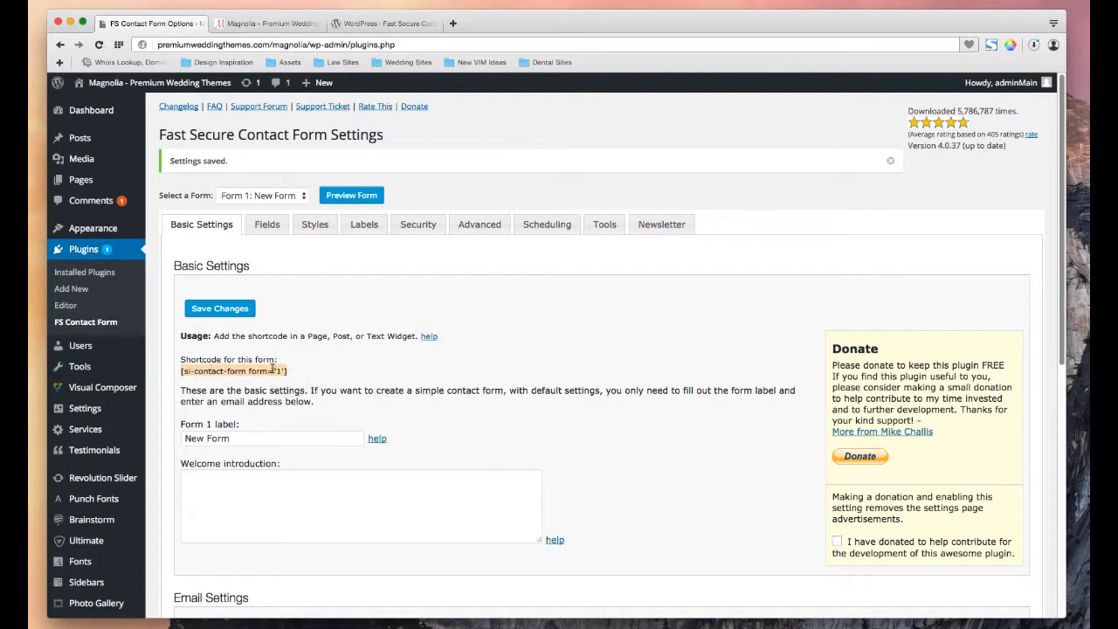
mouse_move(80, 179)
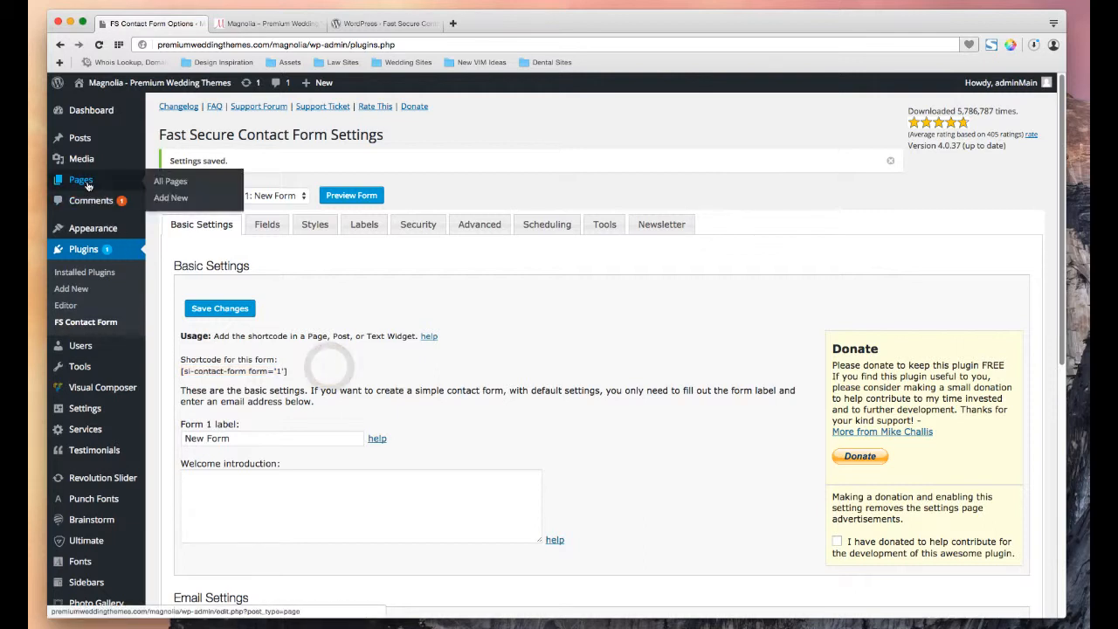
click(268, 23)
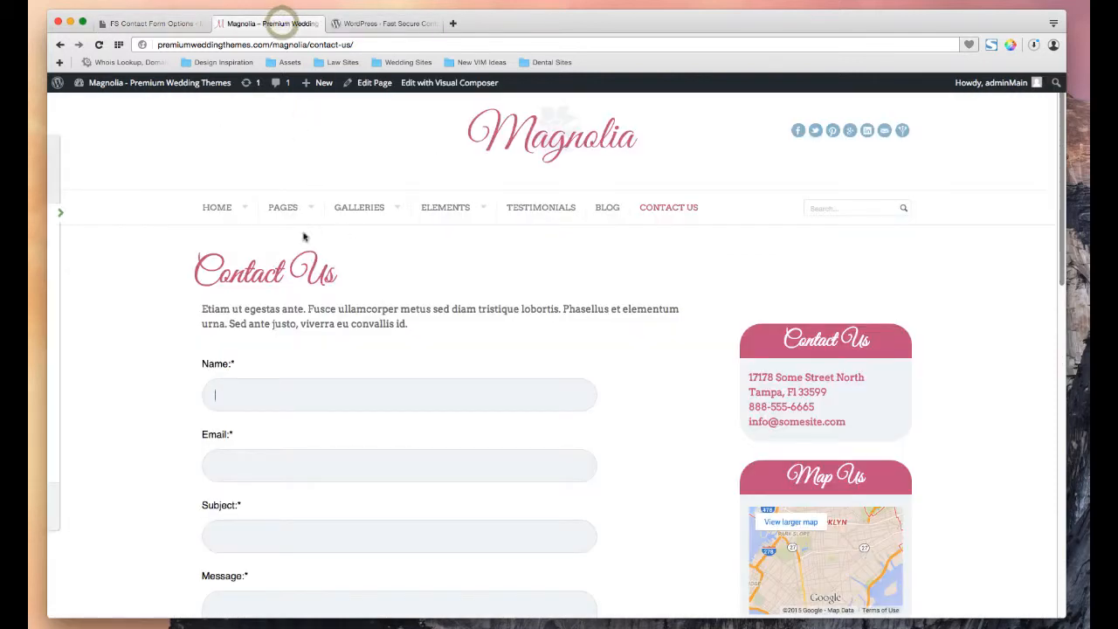
- Edit the Contact Us page in Visual Composer's Backend Editor to view its shortcode block
click(374, 82)
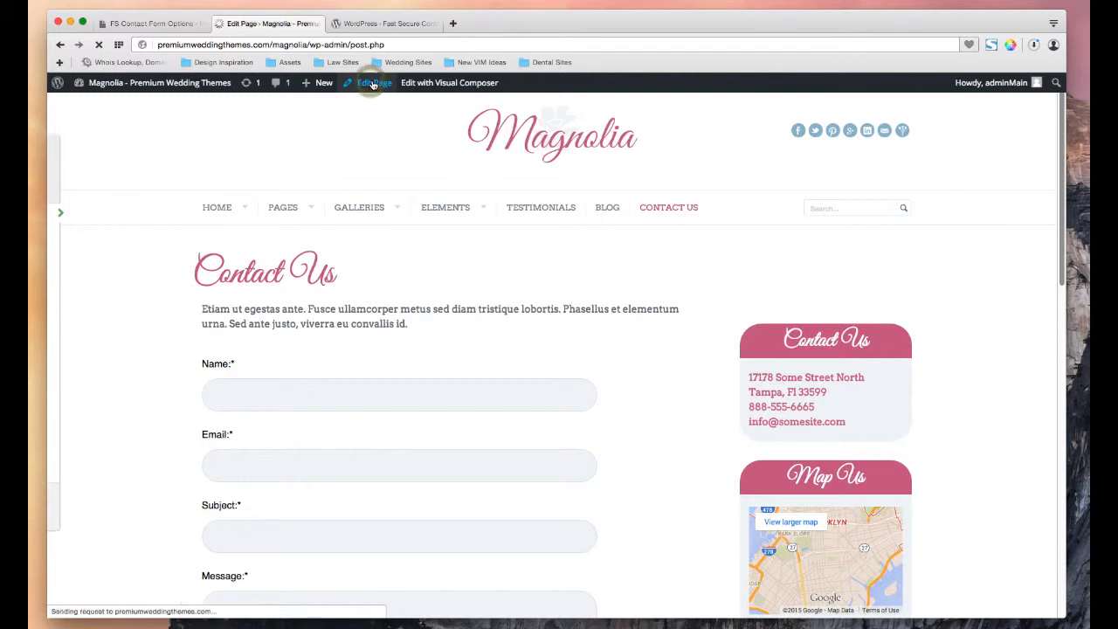
click(374, 82)
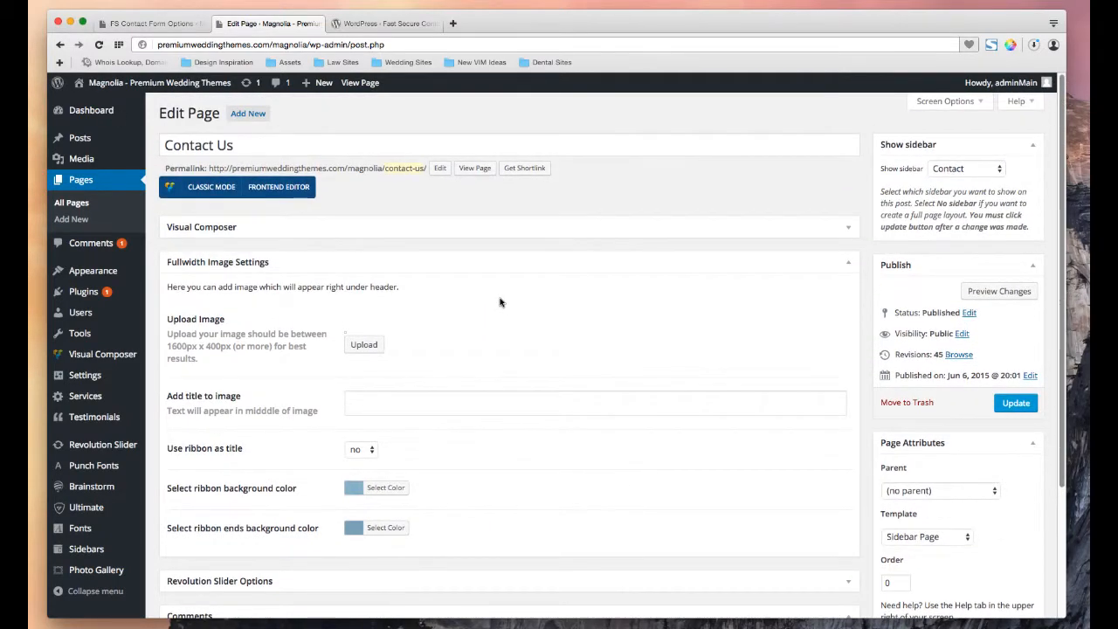
click(201, 226)
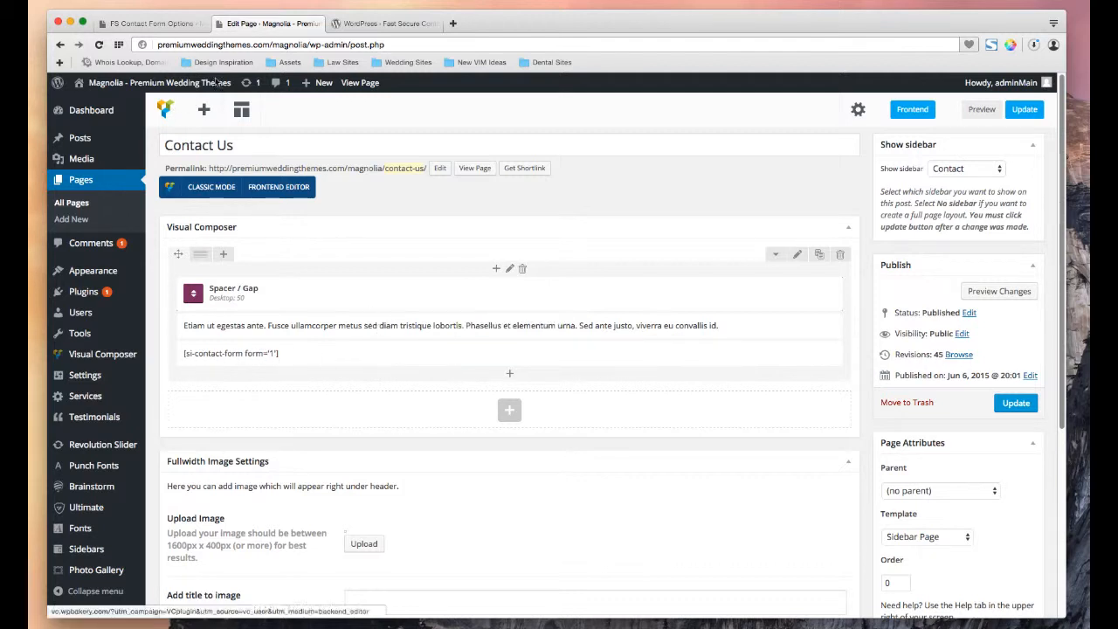
mouse_move(613, 228)
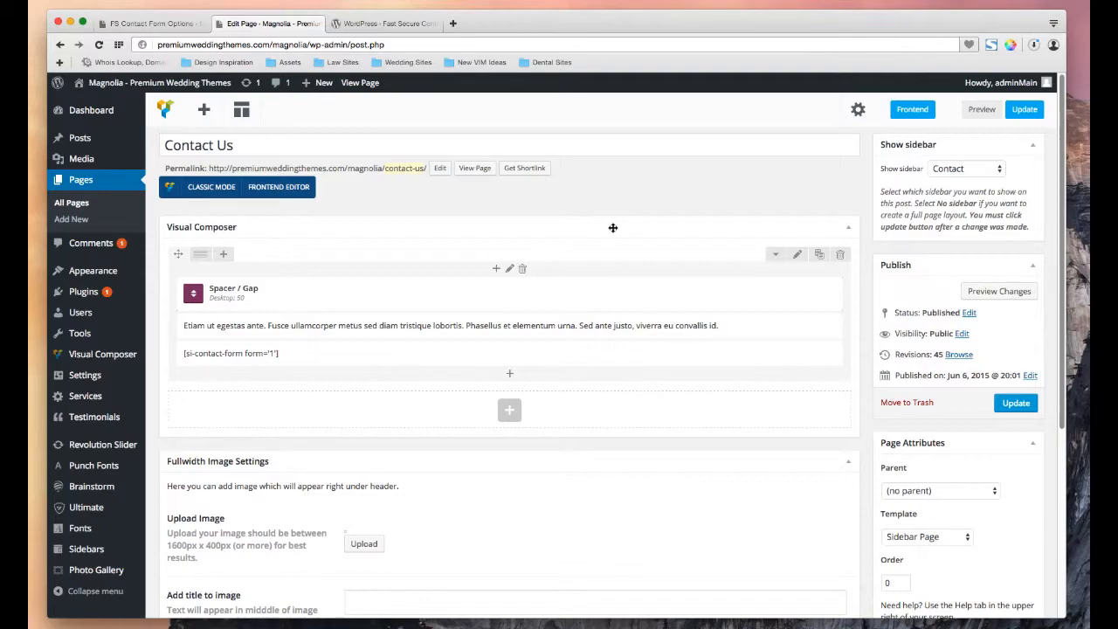